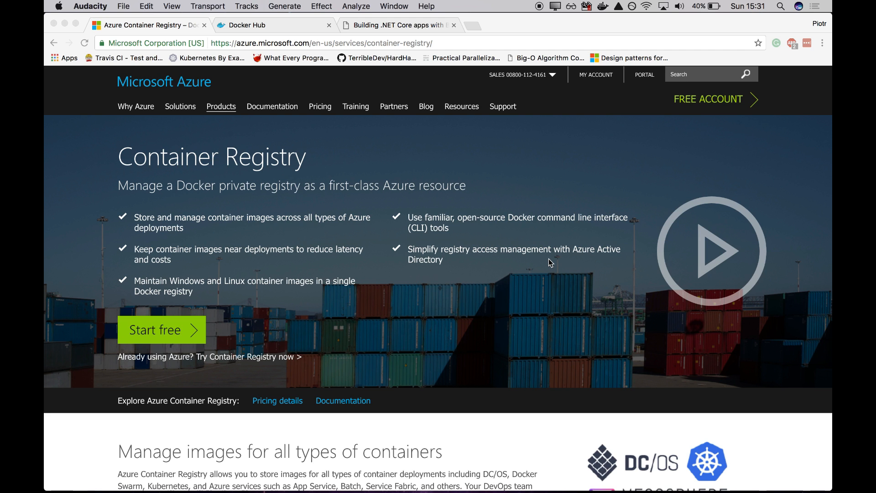
mouse_move(231, 33)
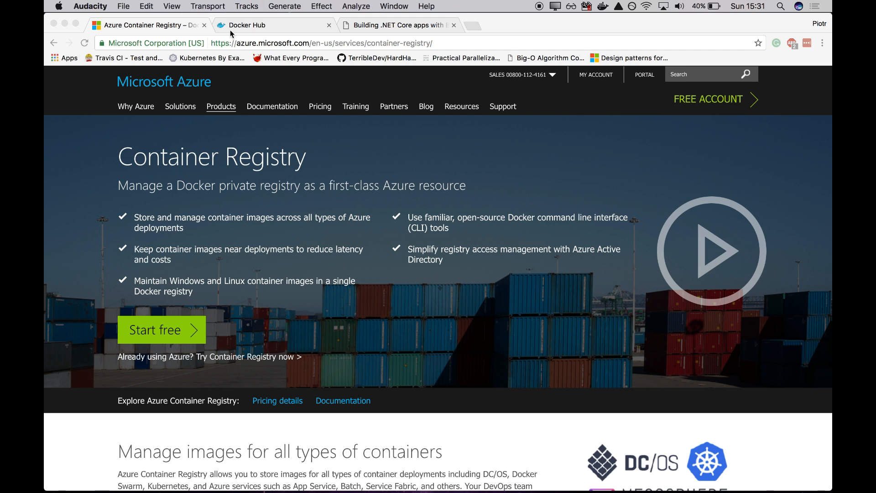
Step: Browse the Docker Hub and Container Registry tabs, then scroll the .NET Core build article to its bitbucket-pipelines.yml example
left_click(272, 25)
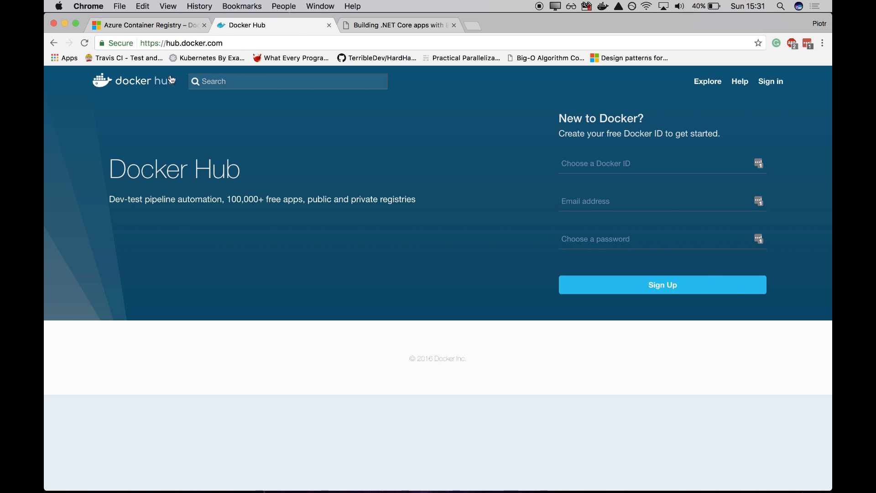
left_click(148, 26)
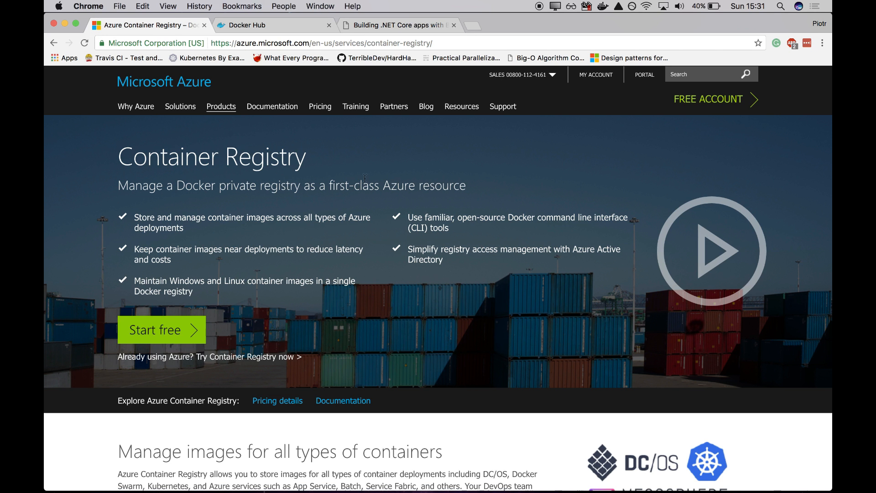
mouse_move(325, 163)
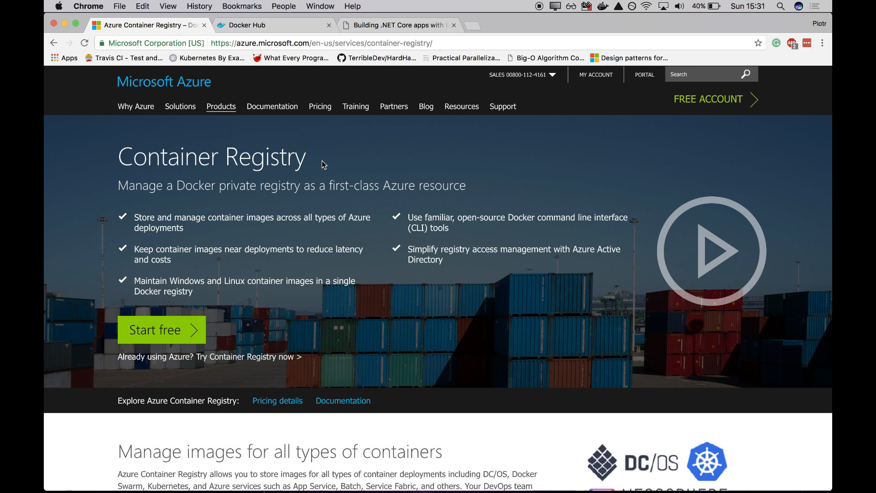
mouse_move(326, 160)
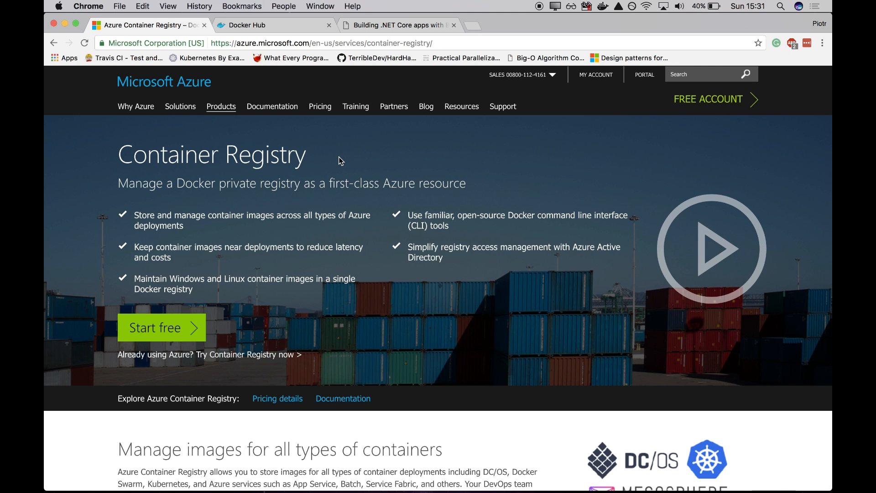
mouse_move(334, 142)
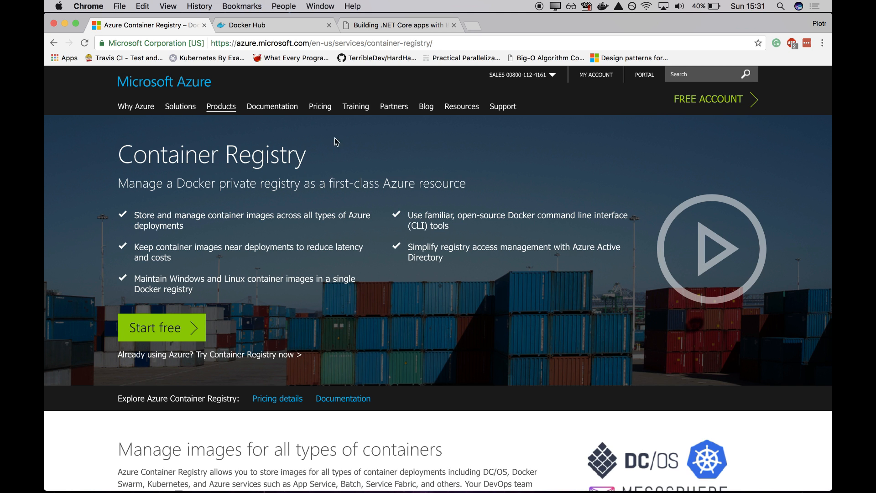
mouse_move(364, 174)
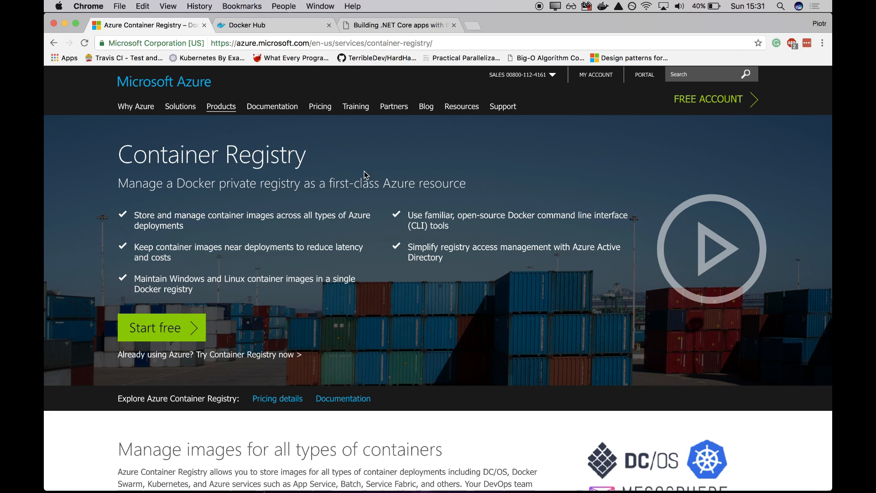
left_click(400, 25)
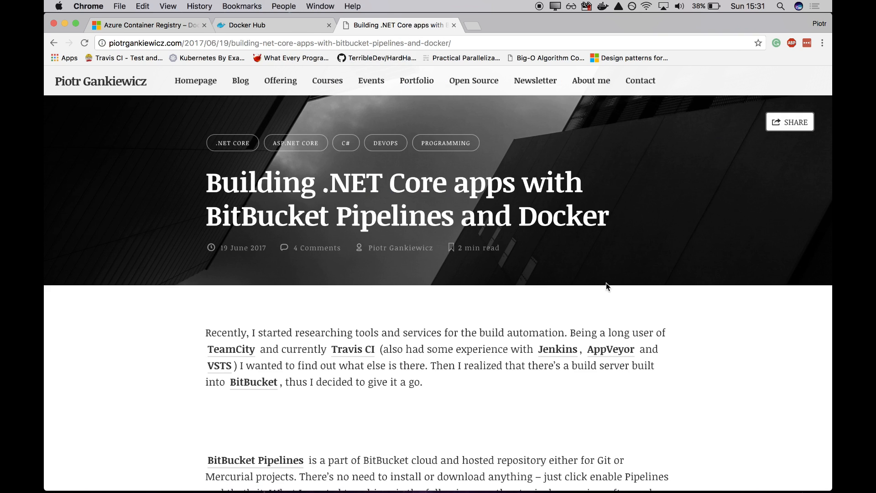
scroll("down", 3)
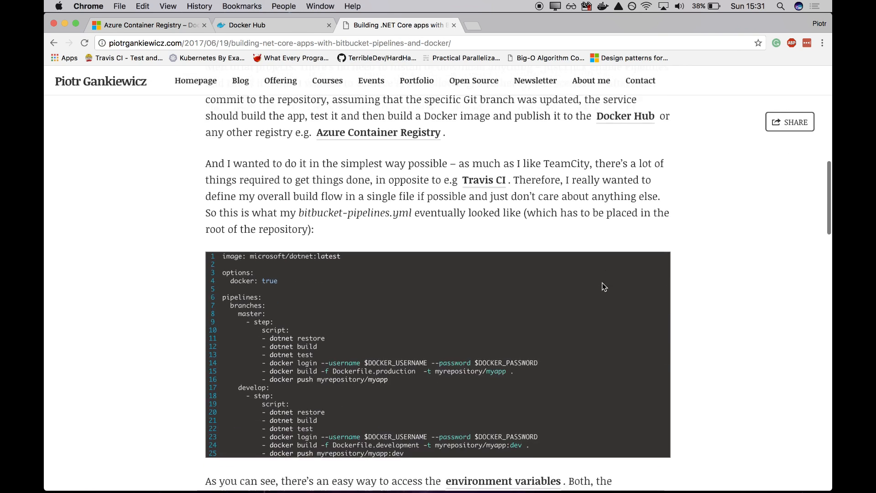
scroll("down", 3)
type("po")
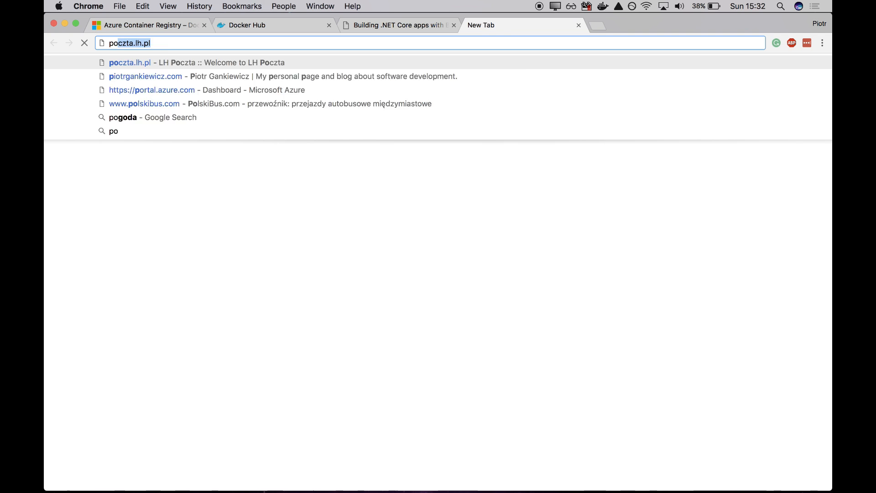
Step: From the portal dashboard, add a new resource, search 'contai' and start creating an Azure Container Registry
left_click(151, 90)
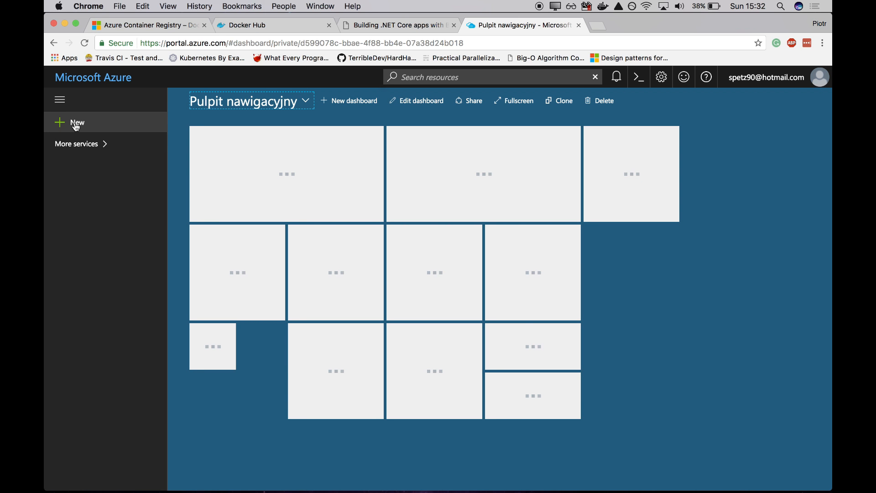
left_click(77, 122)
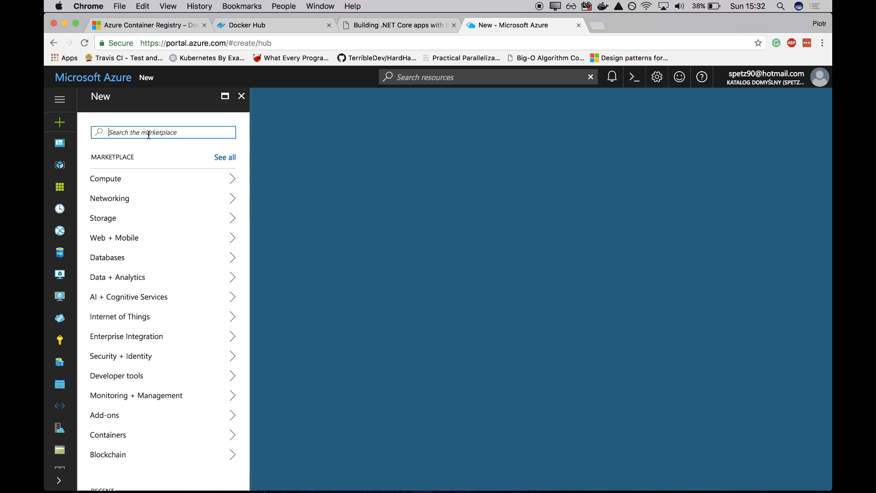
type("contai")
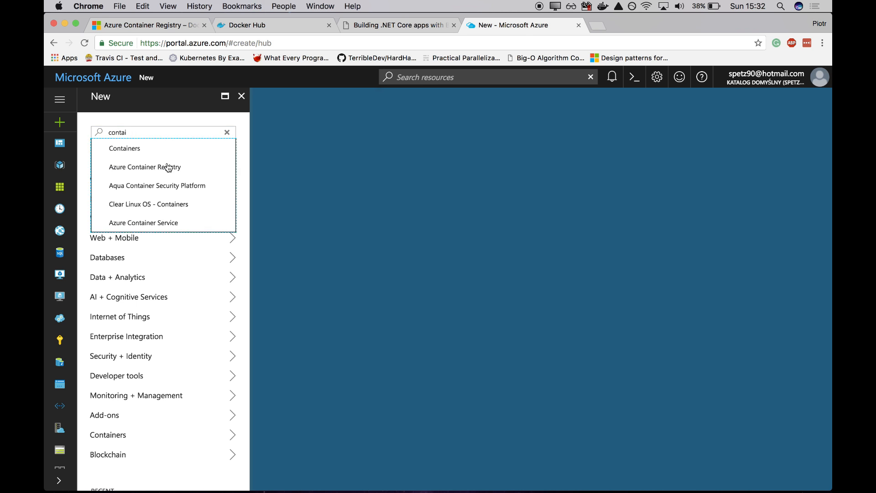
left_click(146, 166)
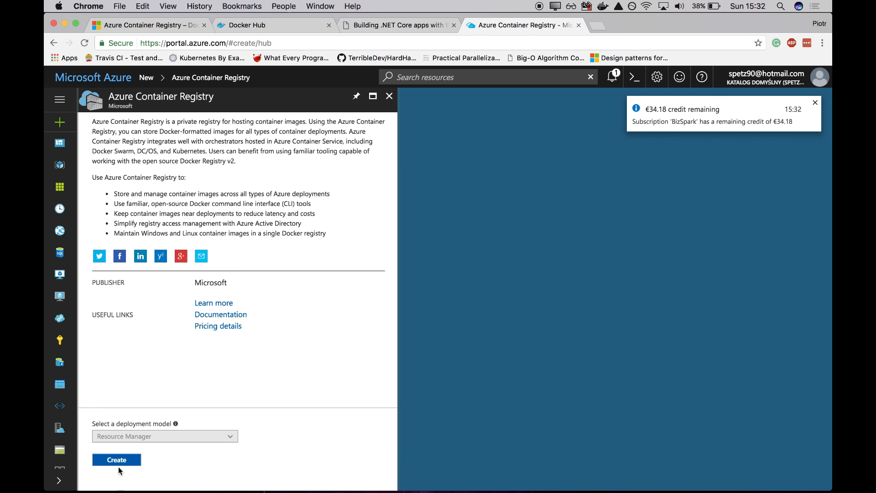
left_click(116, 459)
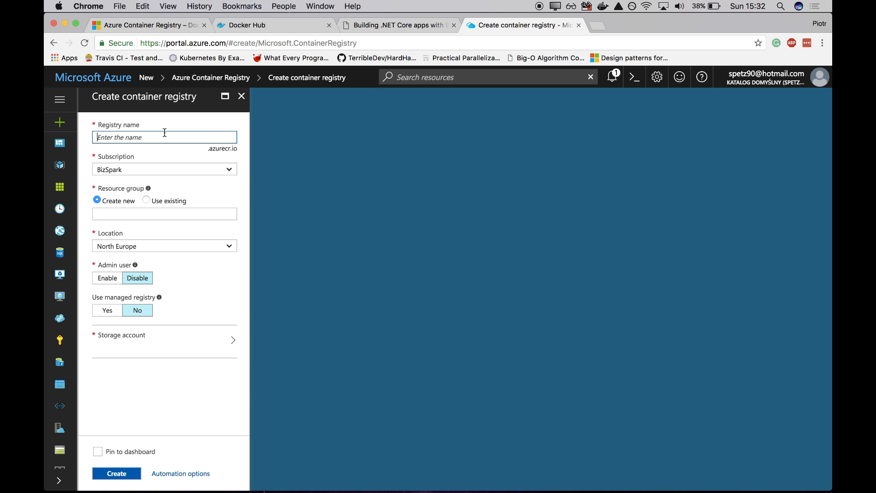
Step: Fill in registry name mytestapp, an existing resource group, admin user on, managed registry No, and submit
type("mytest")
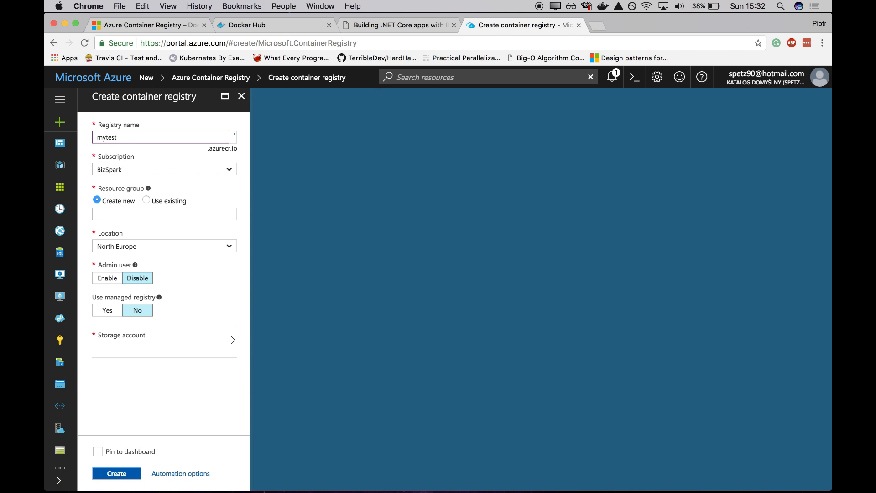
type("app")
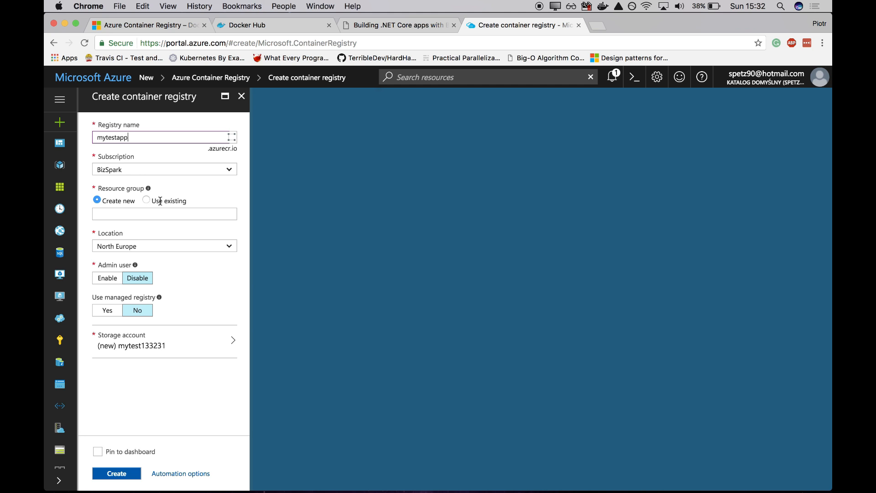
left_click(145, 201)
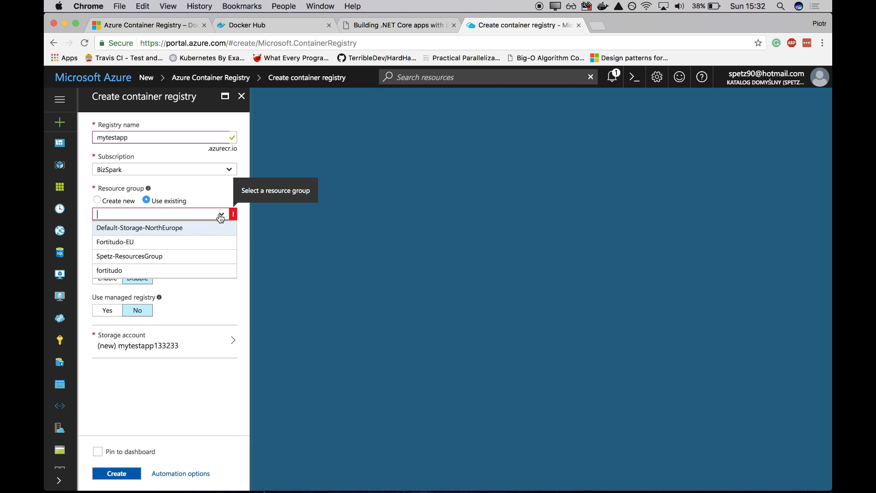
left_click(128, 255)
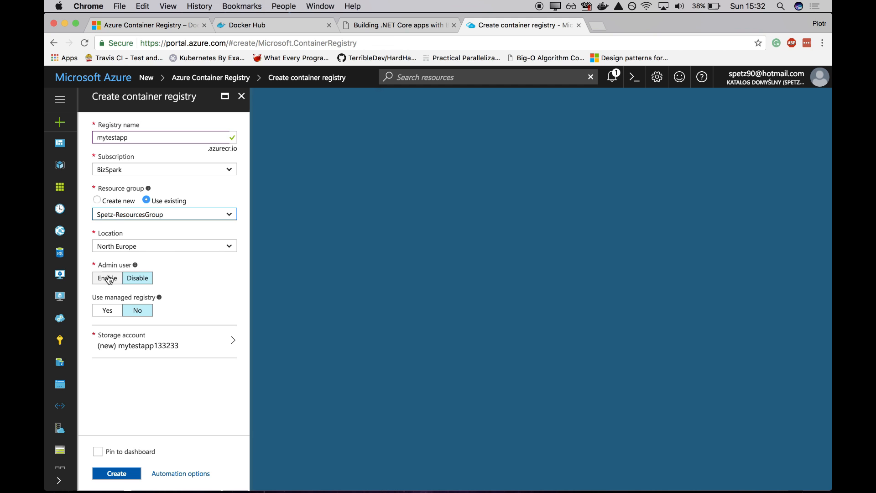
left_click(106, 310)
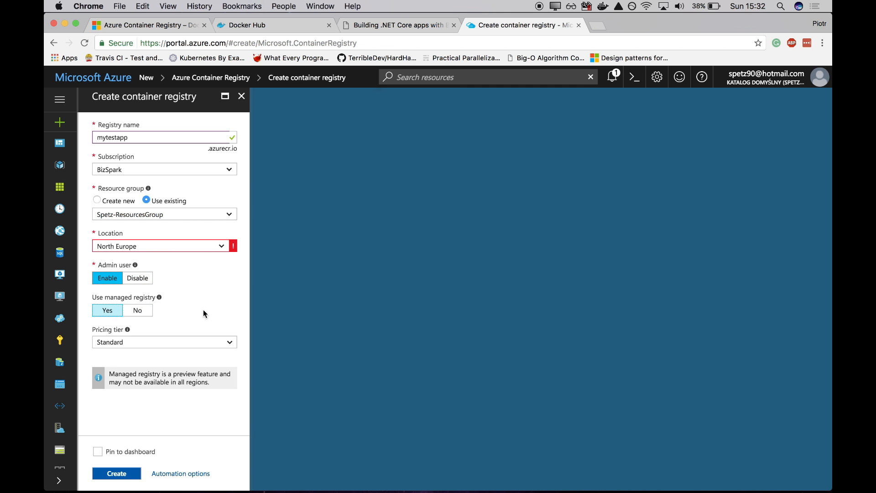
left_click(137, 310)
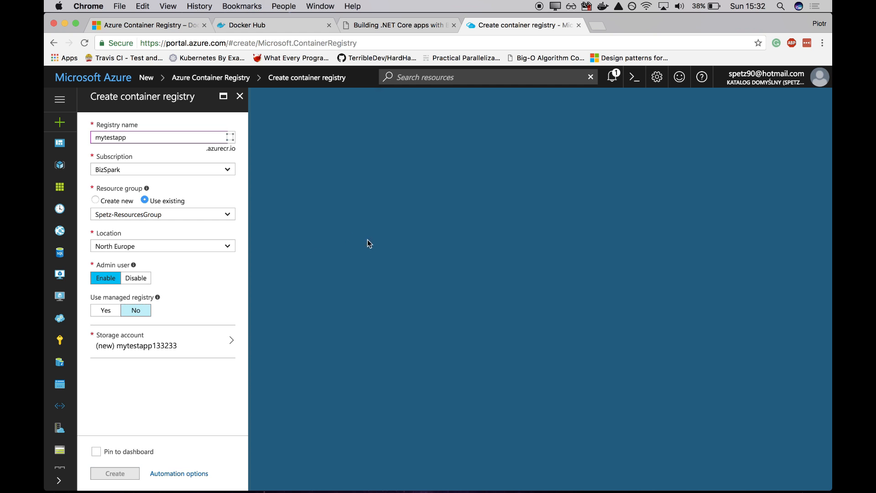
left_click(115, 473)
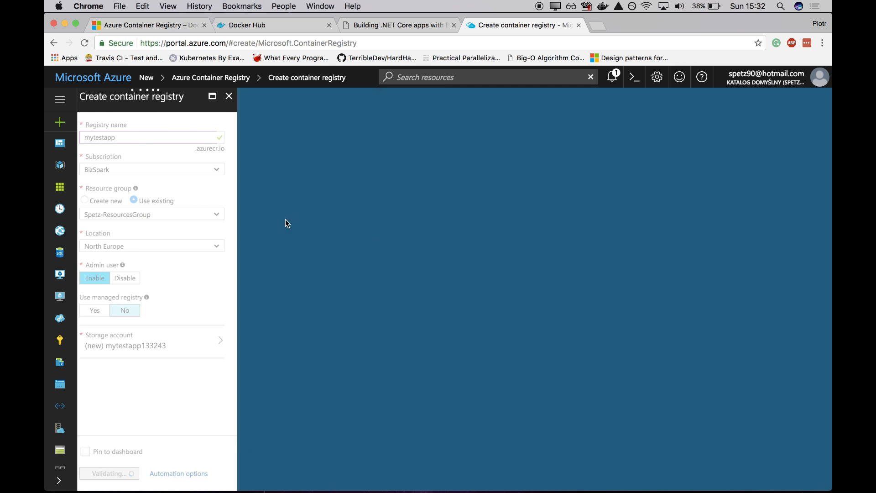
mouse_move(409, 143)
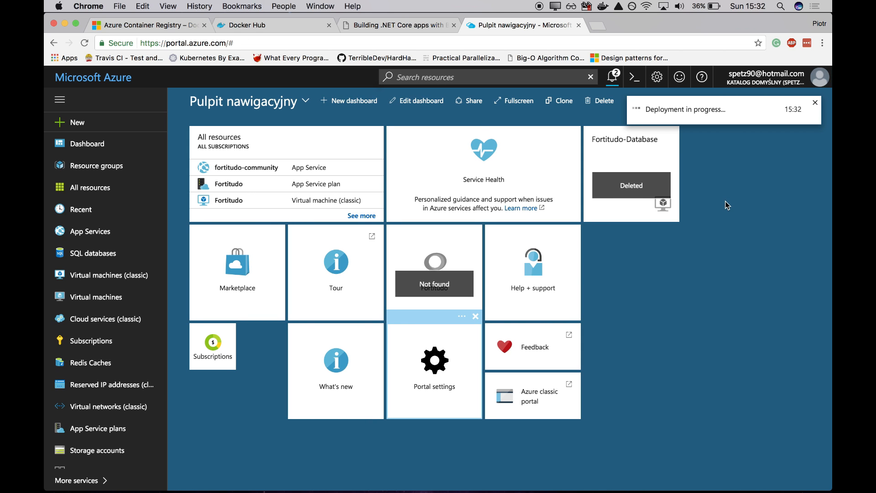
mouse_move(694, 235)
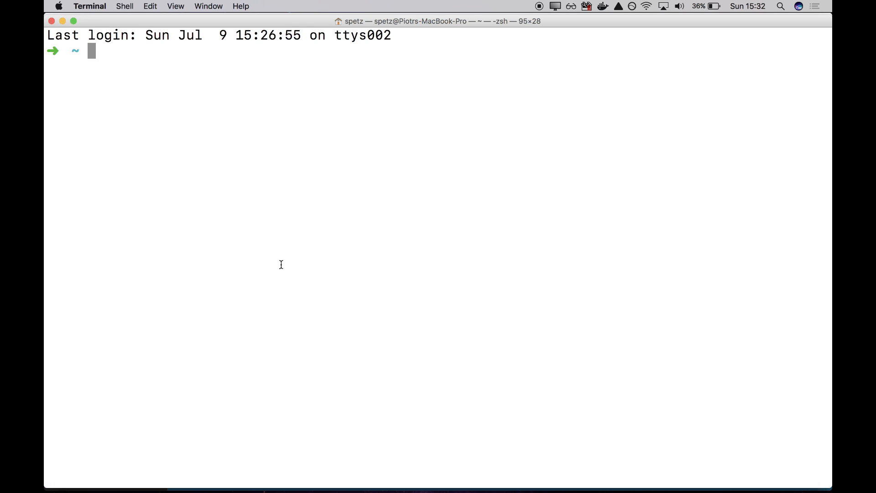
Step: Run docker images to list local images, then begin a docker command for fibon
type("docker ima")
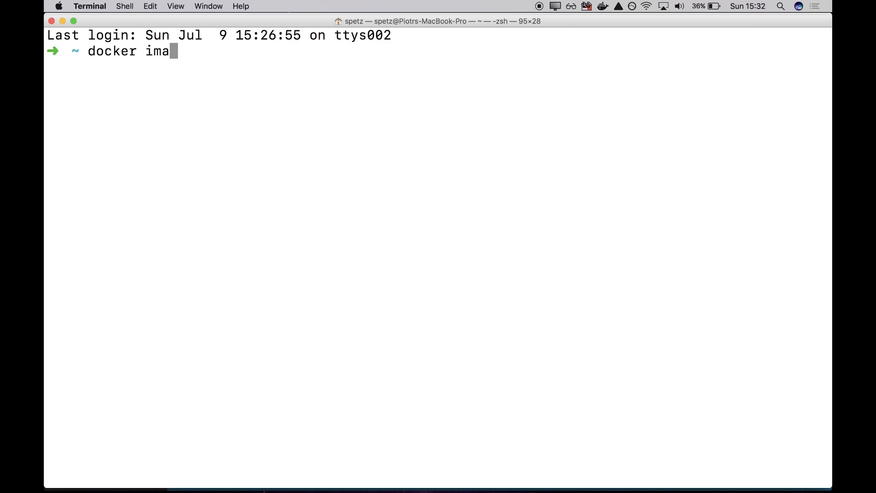
key("Return")
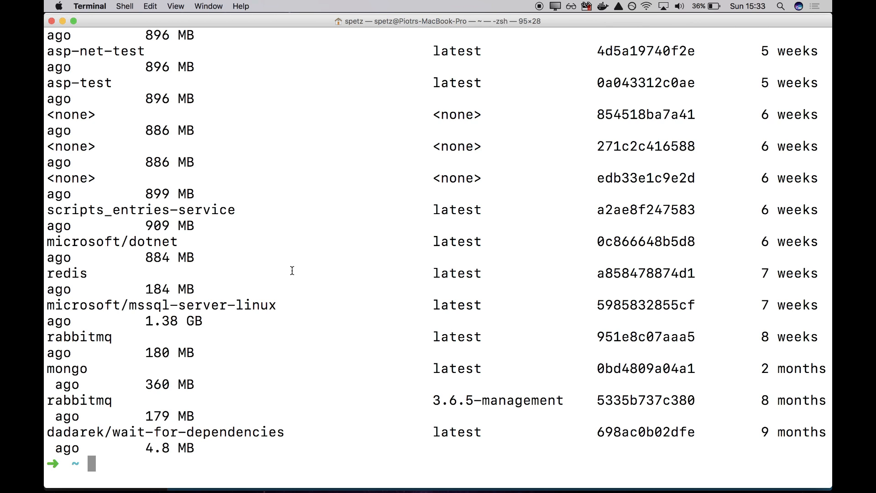
type("docke")
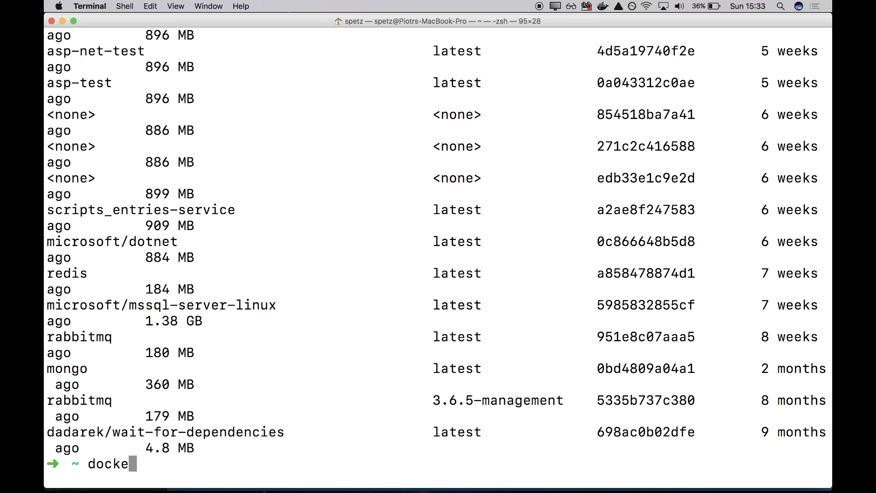
type("fibon")
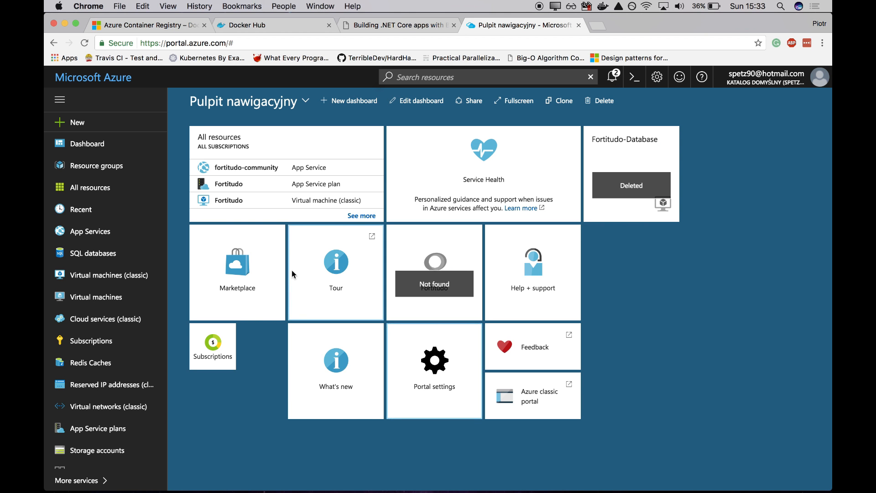
Step: Load github.com/spetz/Fibon in the new tab and scroll up through the repository page
type("github.com/spetz/Fibon")
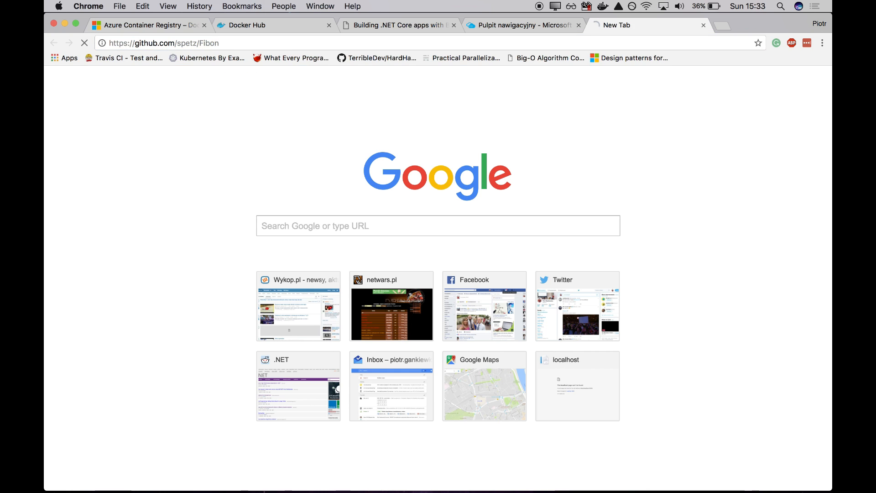
key("Return")
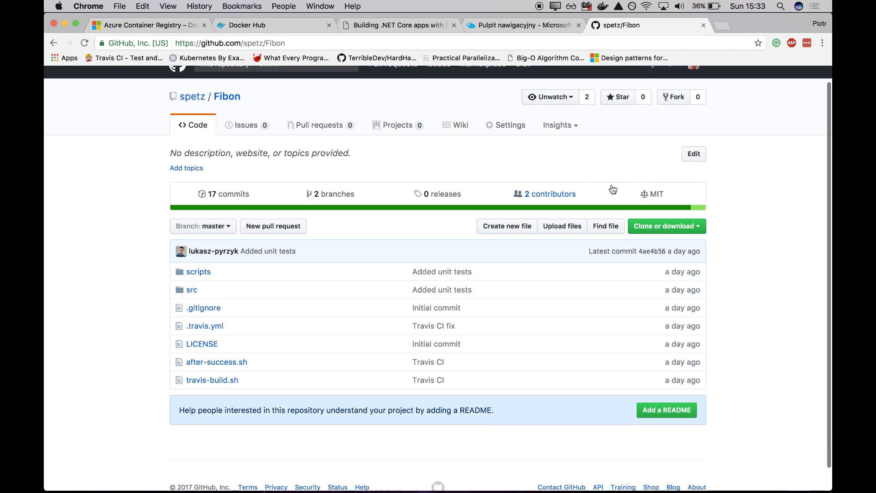
mouse_move(570, 180)
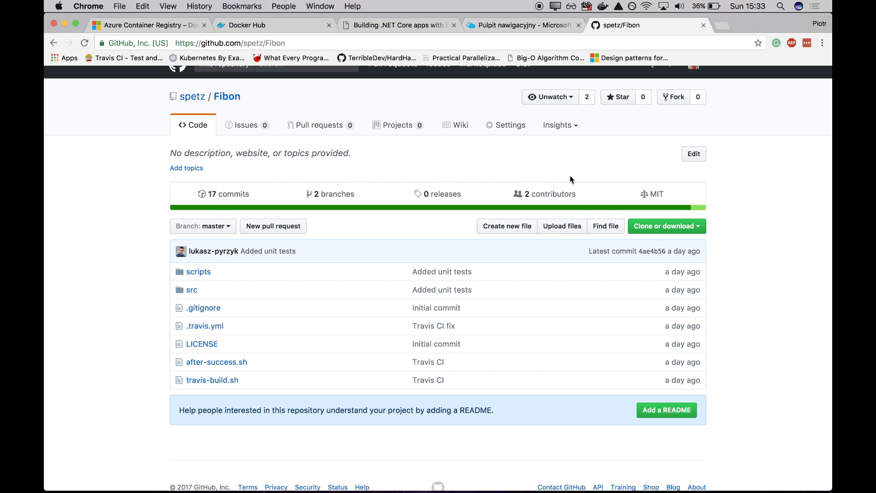
mouse_move(645, 185)
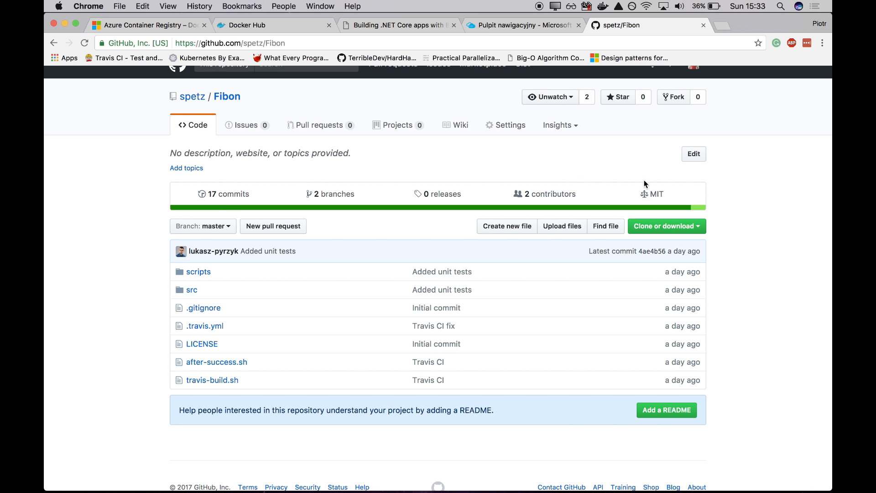
scroll("up", 3)
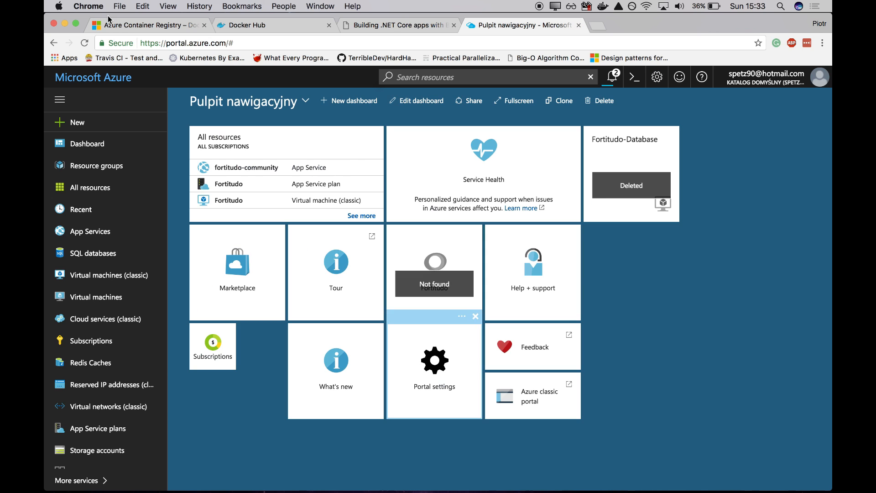
Step: Check All resources and the notifications bell to confirm the mytestapp deployment succeeded
left_click(476, 316)
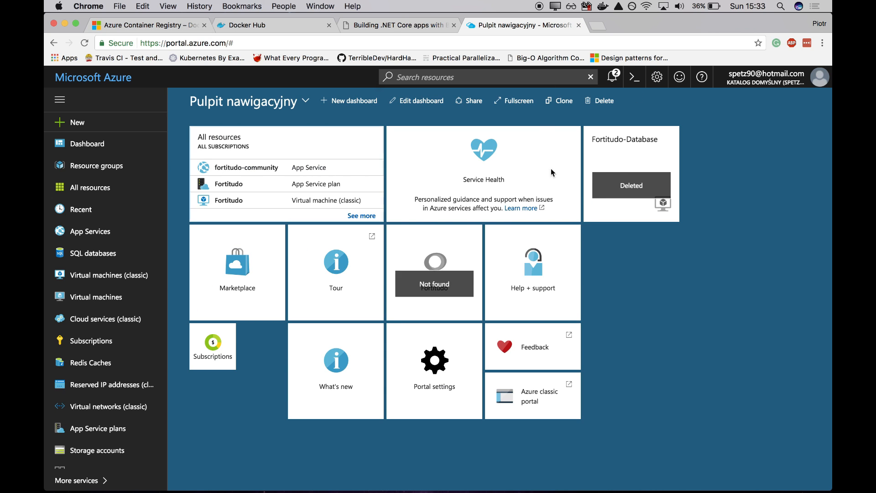
left_click(89, 187)
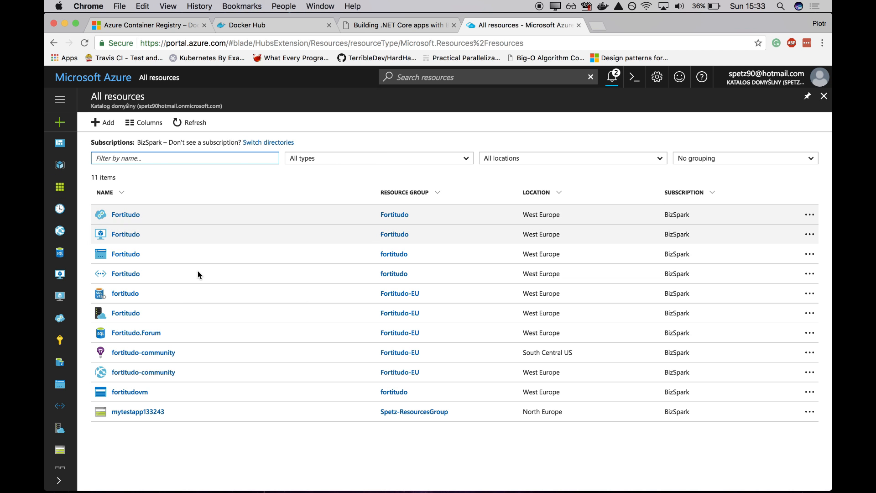
mouse_move(138, 411)
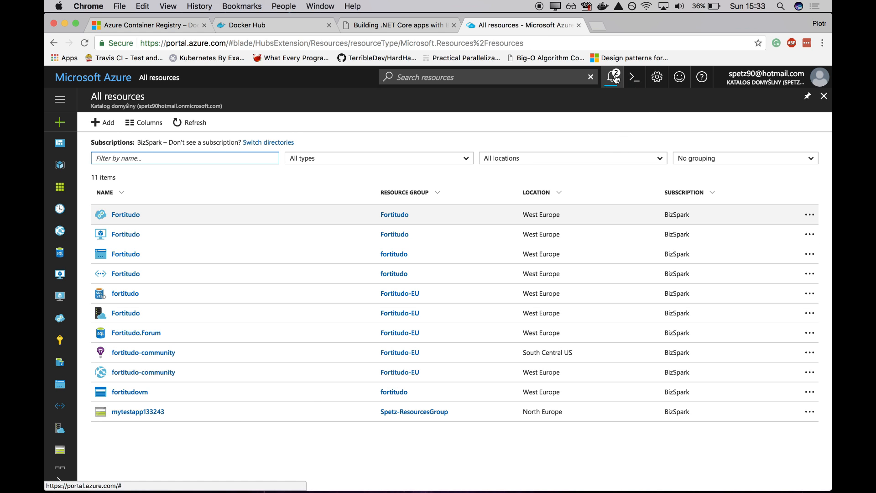
left_click(612, 76)
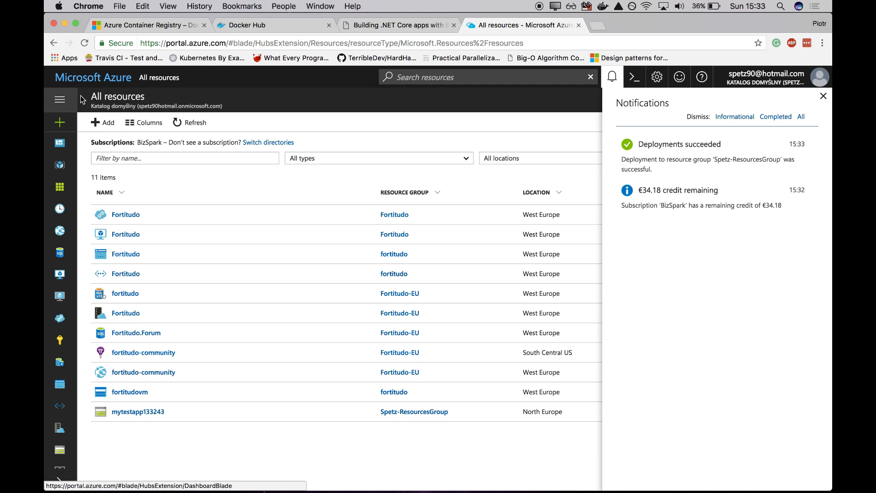
left_click(60, 98)
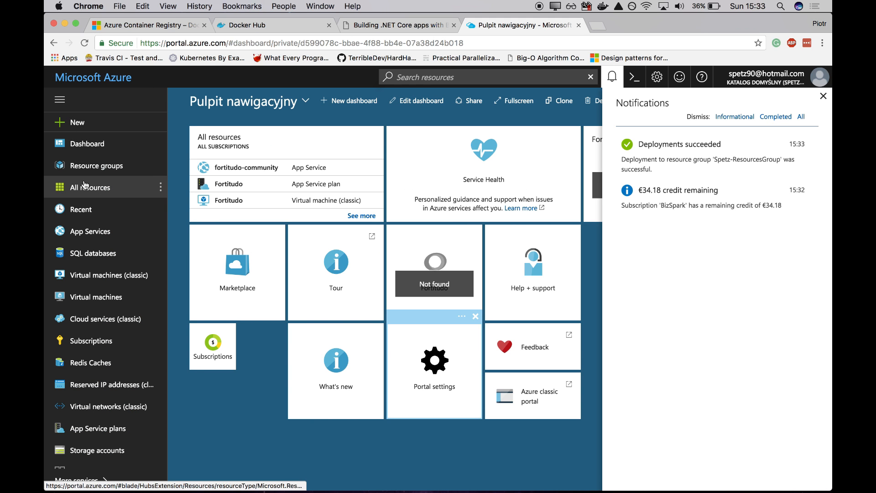
Step: Reopen All resources, select the mytestapp registry and go to its Access keys
left_click(90, 187)
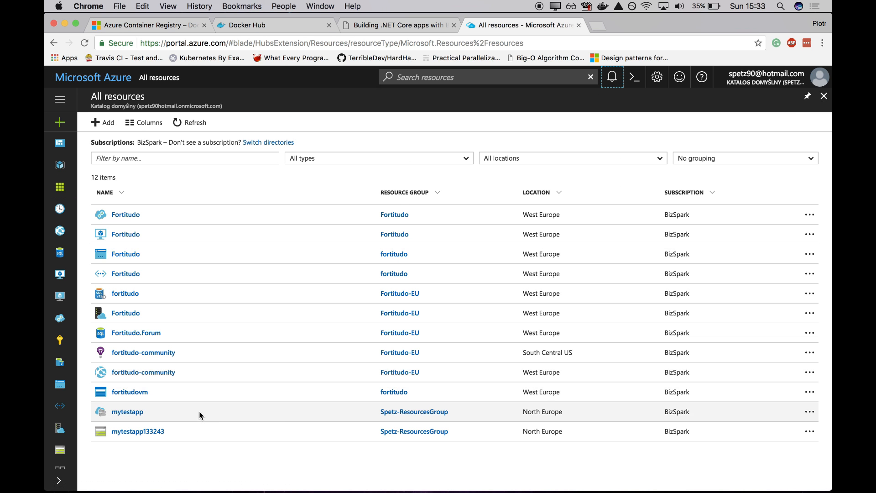
left_click(127, 411)
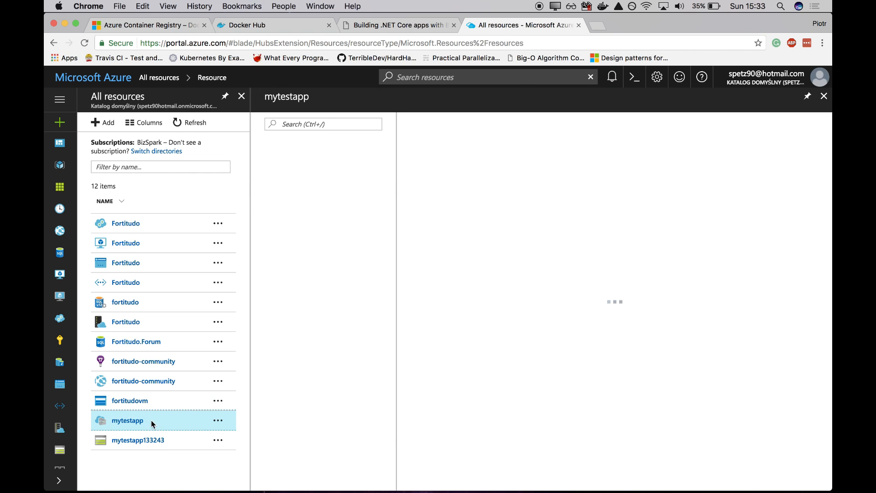
left_click(127, 420)
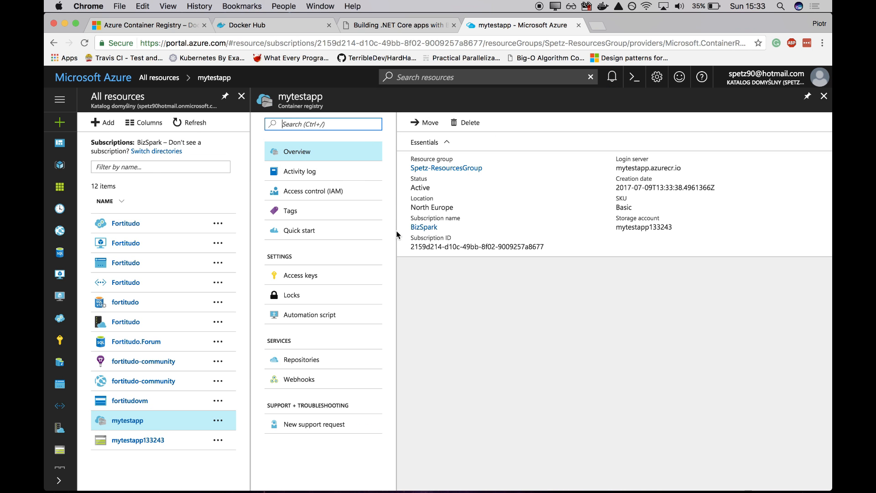
left_click(300, 275)
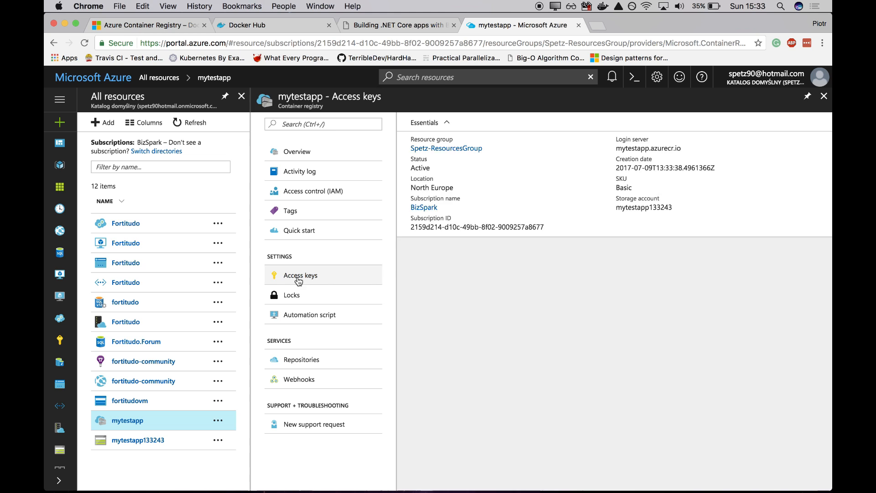
Step: Copy the mytestapp login server address from Access keys and switch to Terminal
left_click(300, 274)
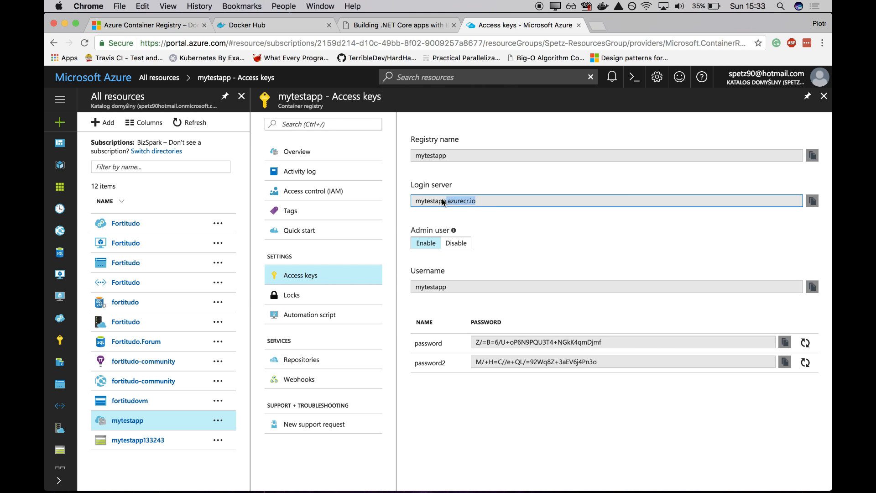
right_click(445, 201)
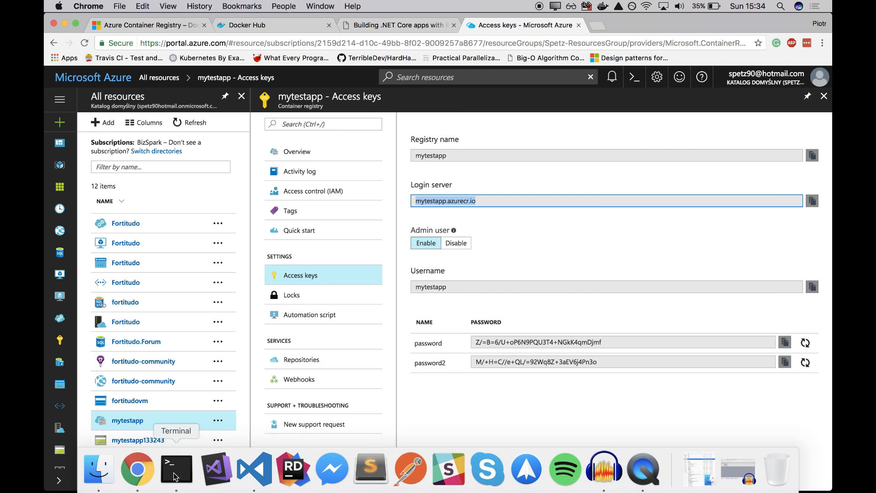
left_click(176, 469)
type("docker login")
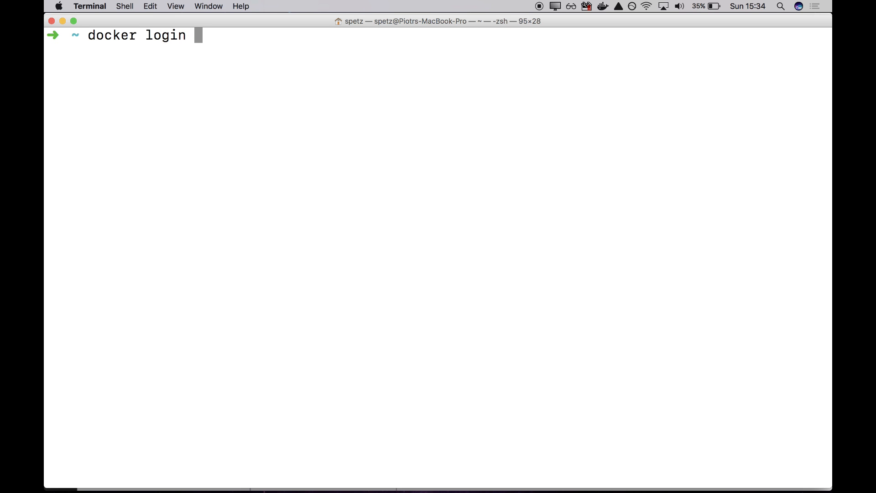
Step: Run docker login mytestapp.azurecr.io as mytestapp, pasting the admin password copied from the portal
type("mytestapp.azurecr.io")
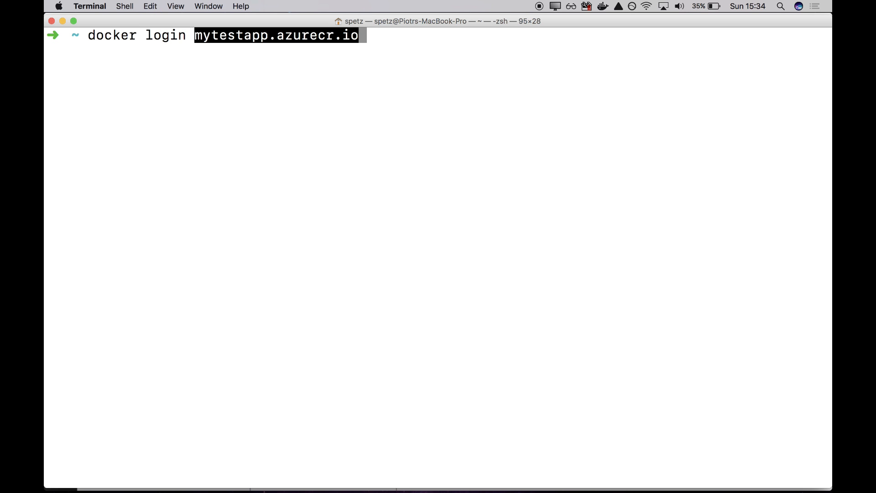
mouse_move(232, 65)
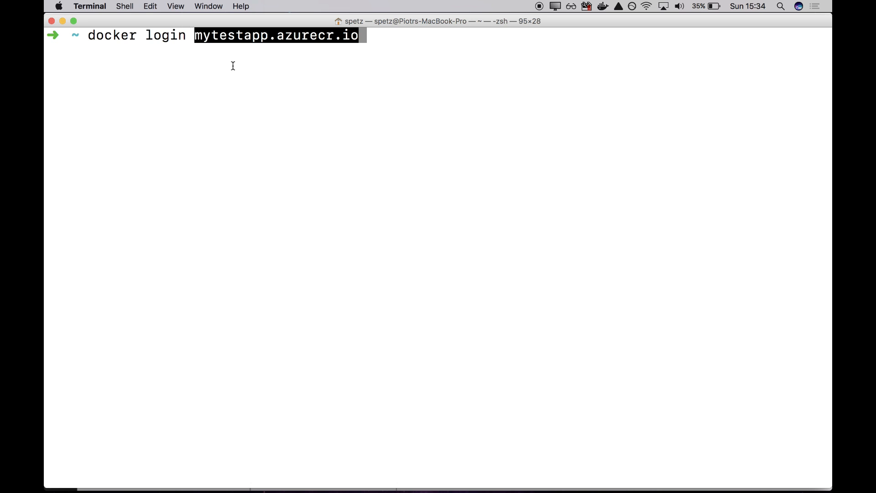
key("Return")
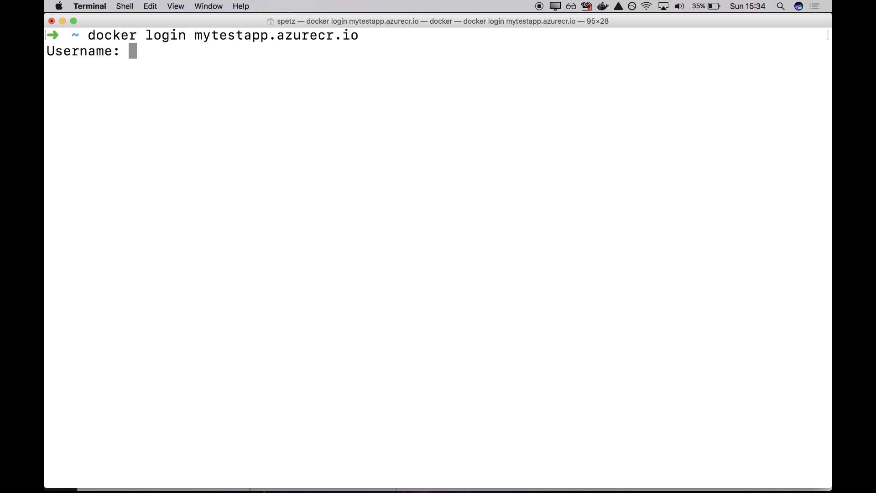
mouse_move(223, 118)
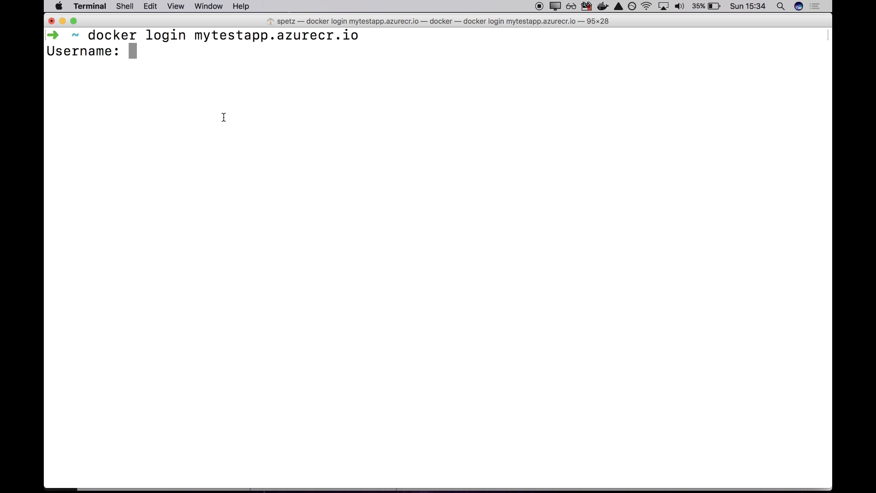
double_click(234, 35)
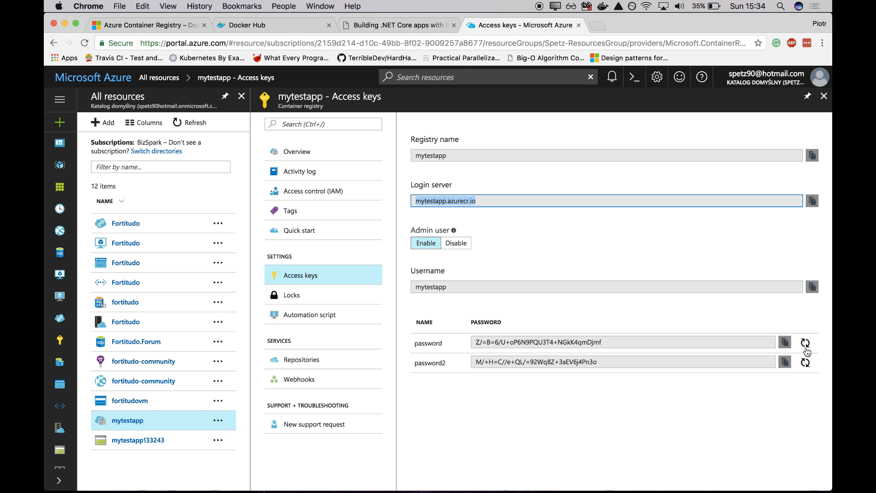
left_click(622, 342)
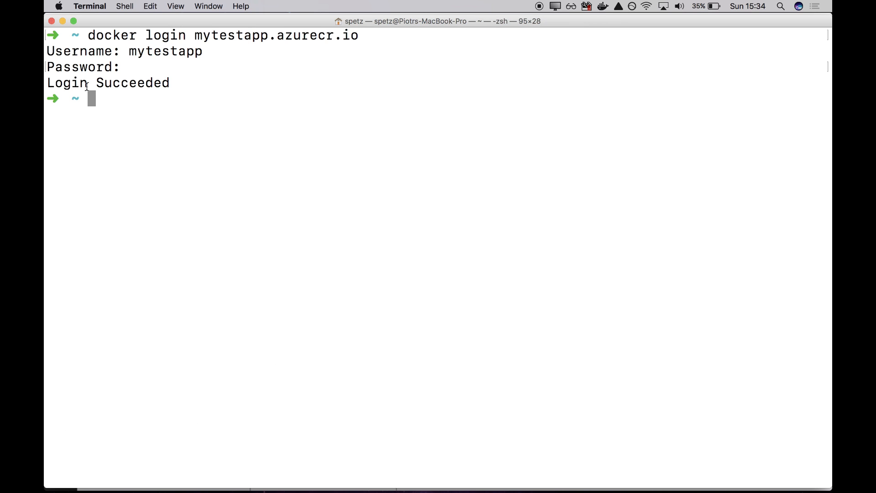
mouse_move(166, 99)
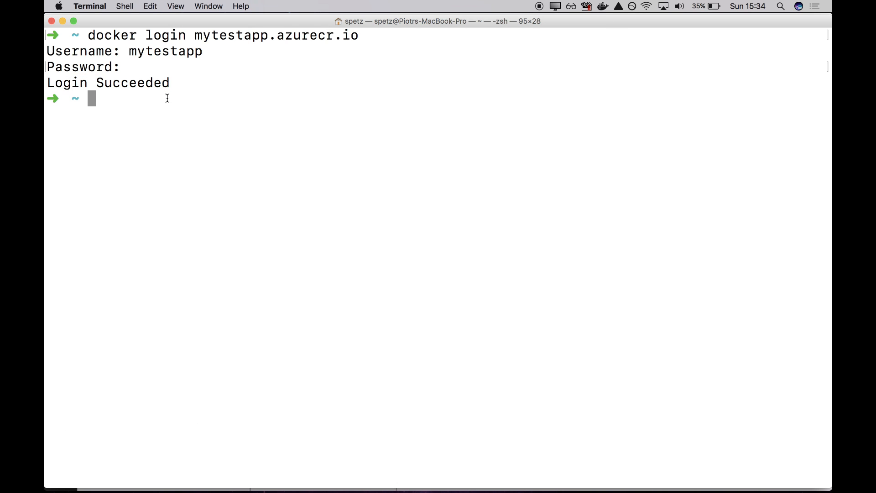
mouse_move(184, 108)
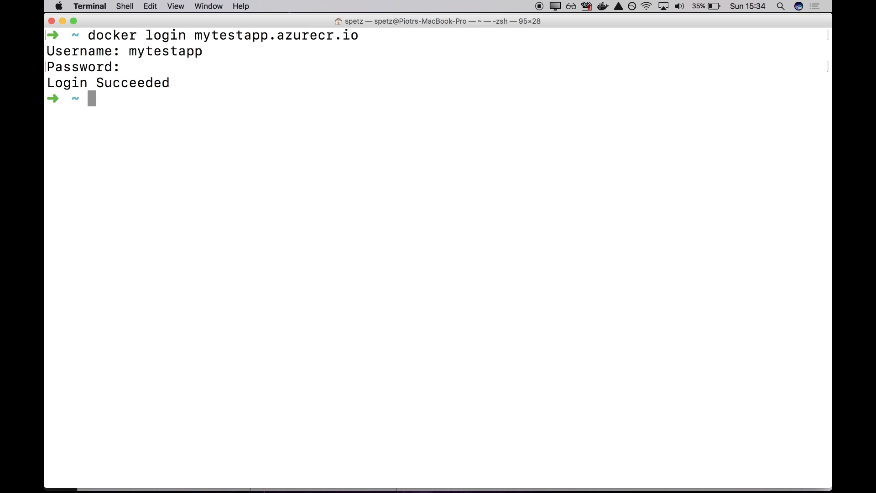
Step: Tag the image with docker tag fibon-api mytestapp.azurecr.io/fibon-api, pasting the registry address
type("docker tag fibon")
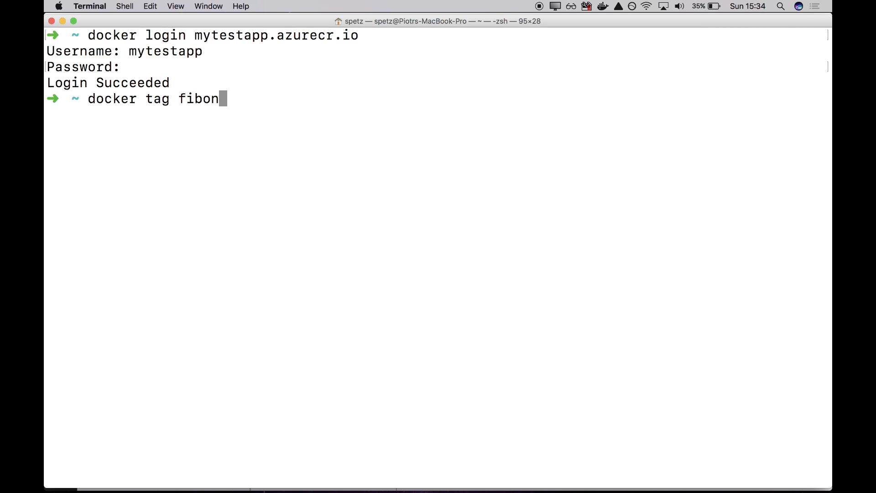
type("-api")
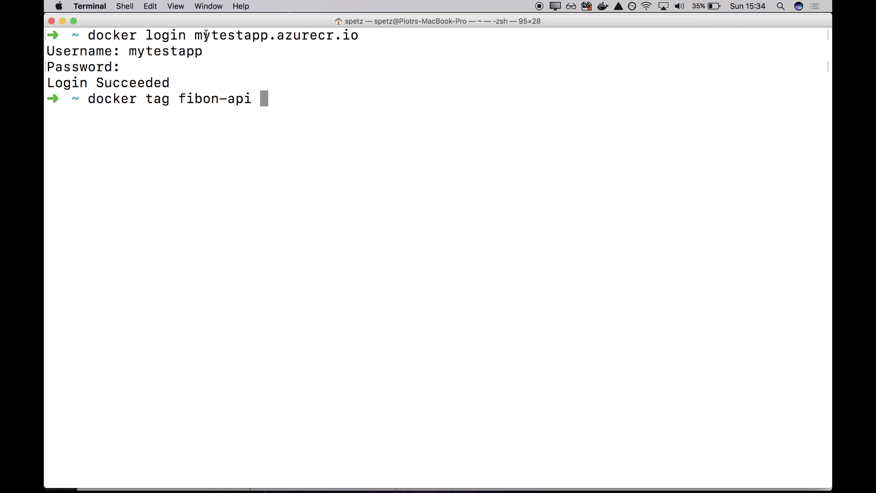
right_click(276, 35)
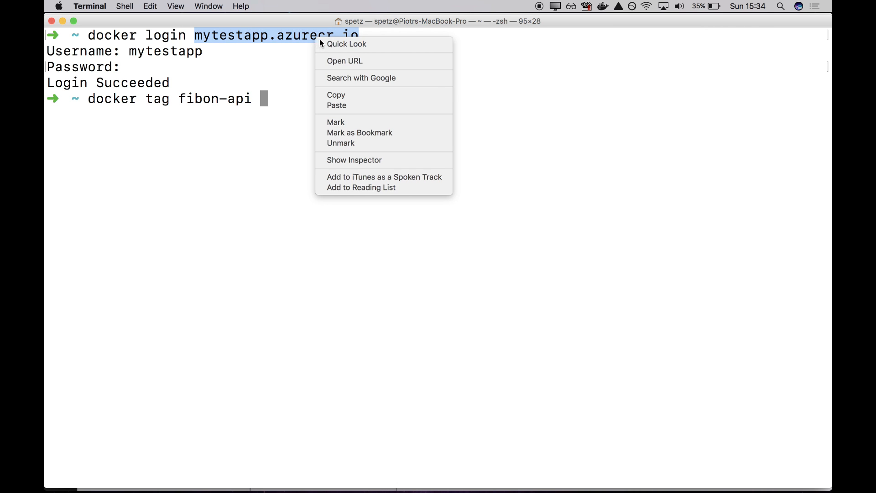
left_click(337, 105)
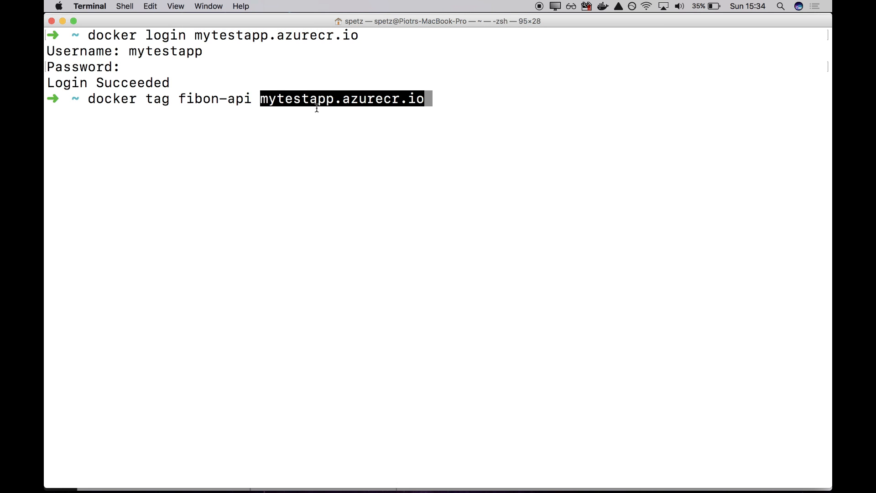
type("/fibon")
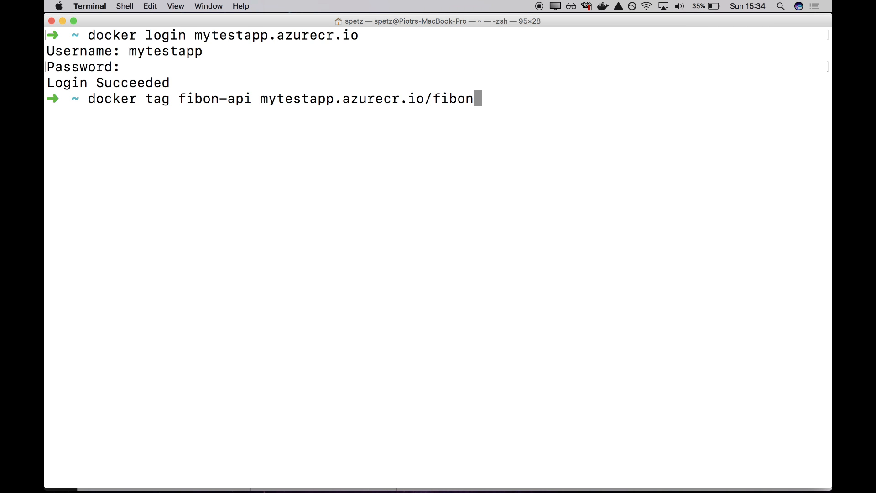
type("-api")
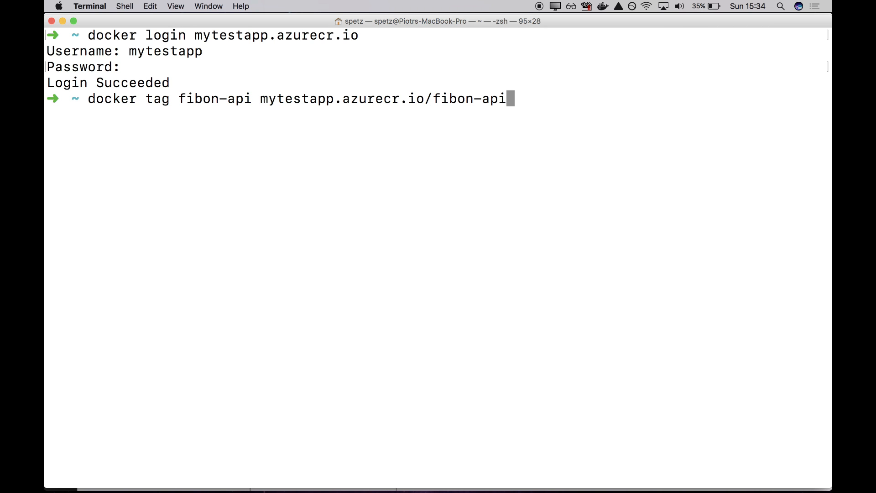
Step: Start docker push mytestapp.azurecr.io/fibon-api to upload the image
type("docker")
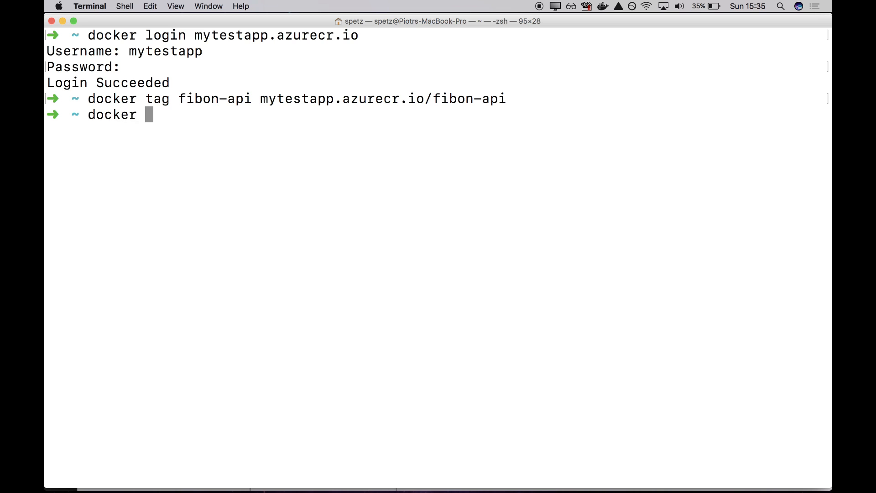
type("push")
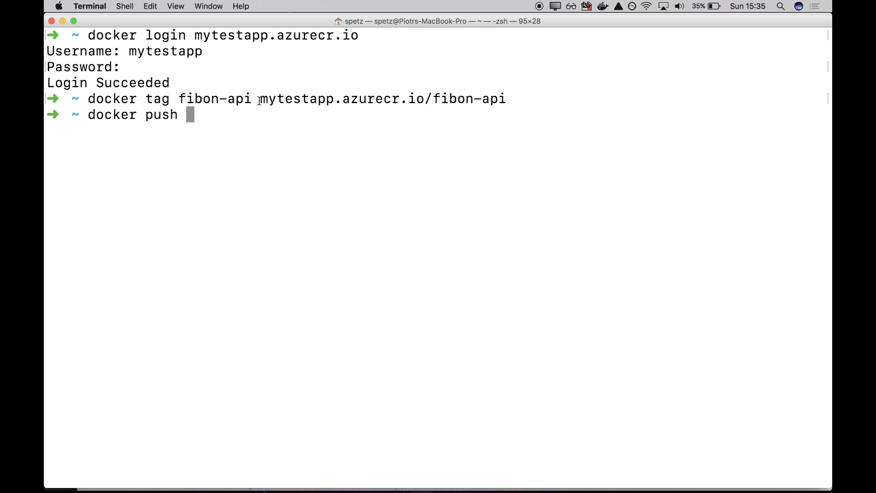
right_click(380, 99)
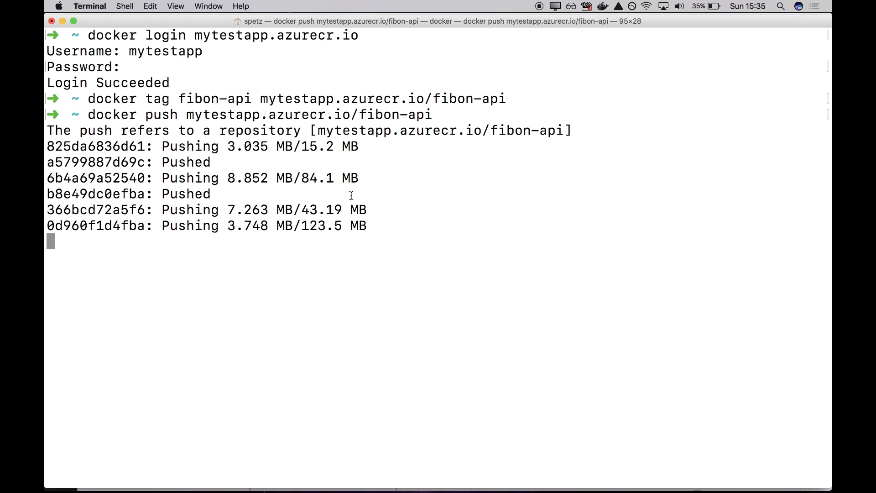
mouse_move(138, 482)
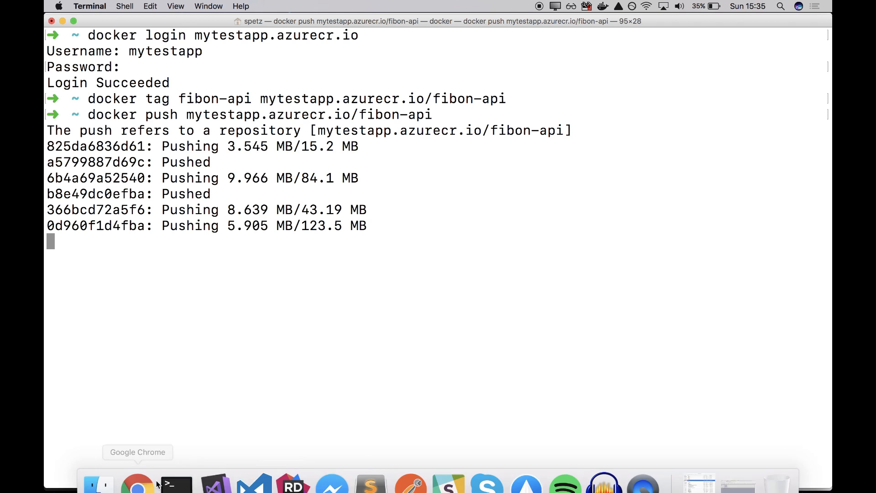
Step: Back in the portal, show the mytestapp registry's Repositories list with fibon-api
left_click(138, 482)
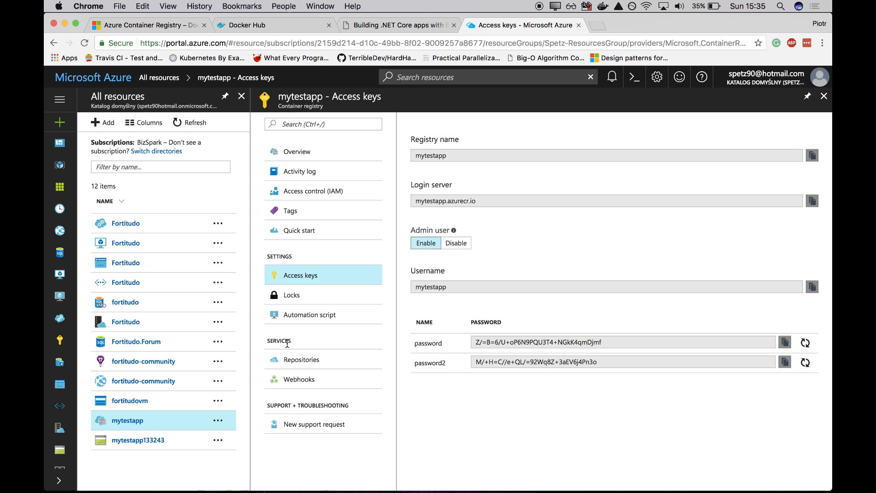
left_click(302, 360)
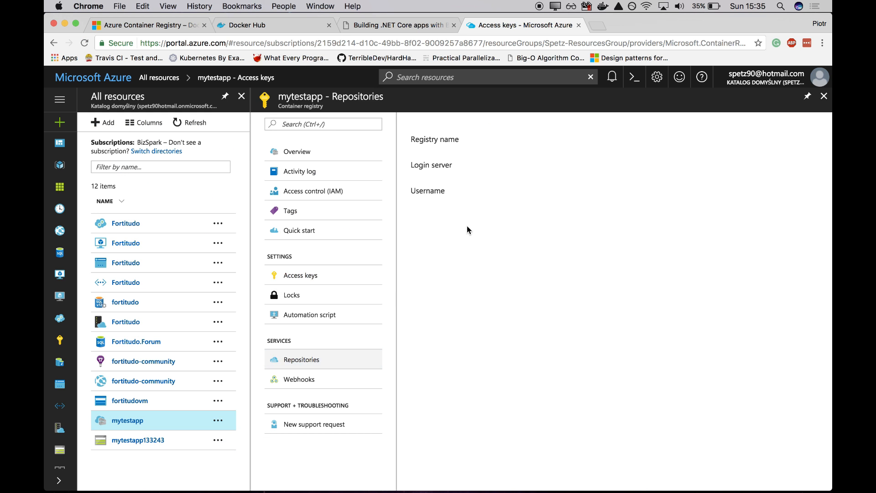
left_click(300, 360)
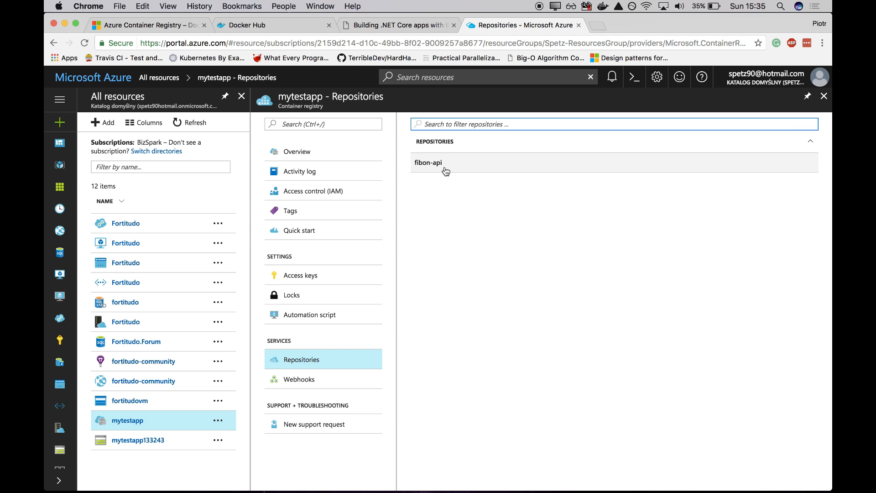
mouse_move(452, 166)
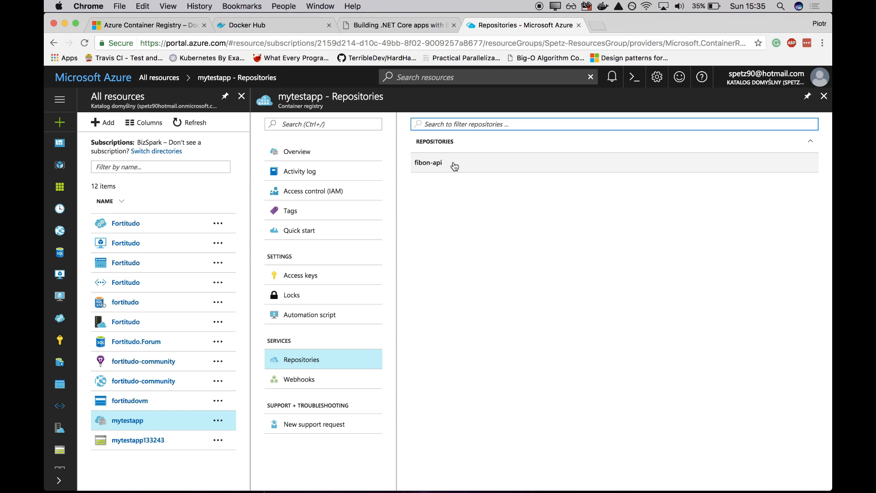
mouse_move(483, 206)
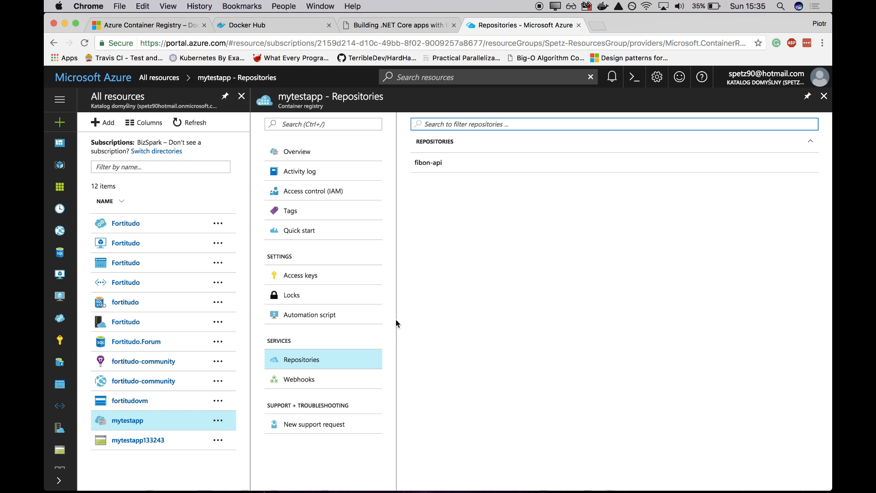
mouse_move(176, 468)
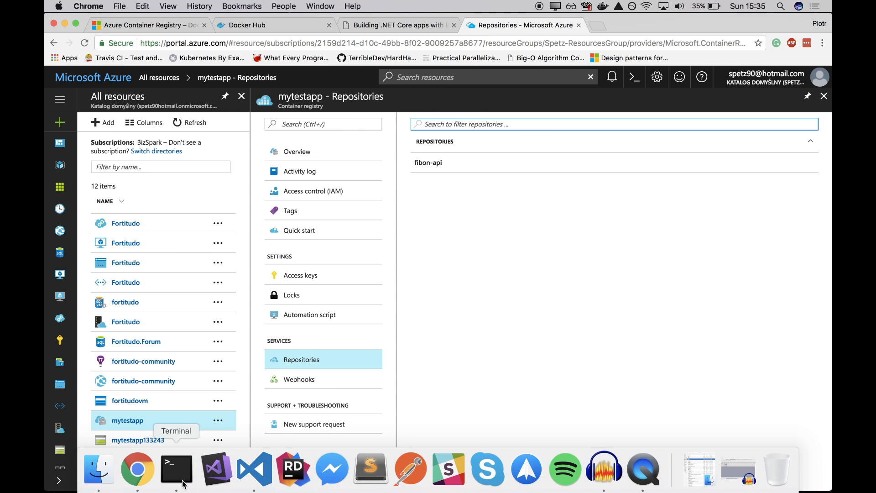
Step: Return to Terminal and the tab where docker push of fibon-api is still uploading
left_click(176, 468)
type("docker pu")
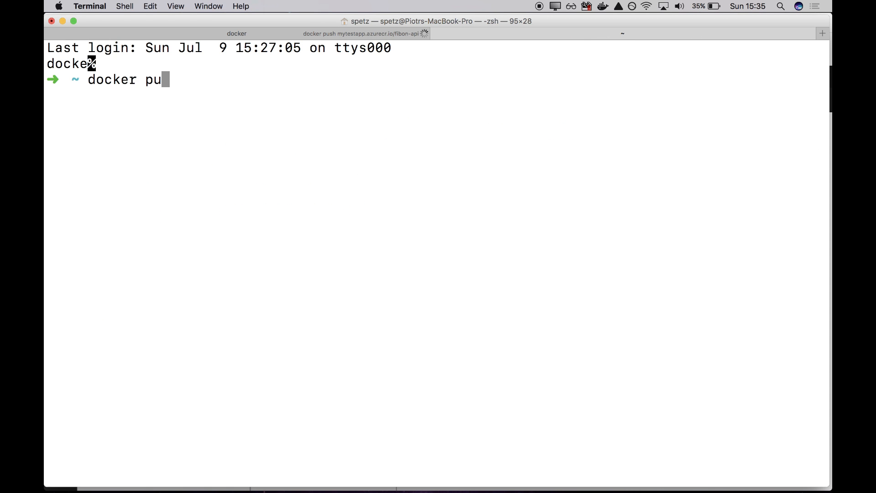
type("ll")
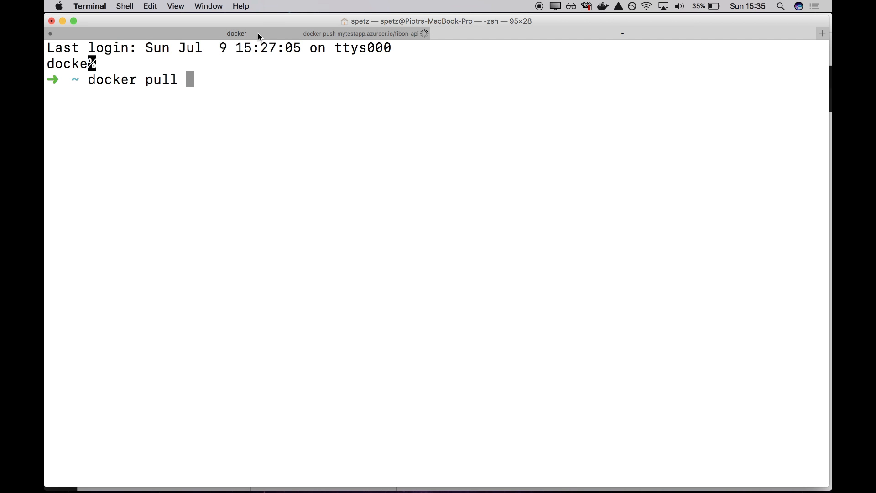
left_click(363, 33)
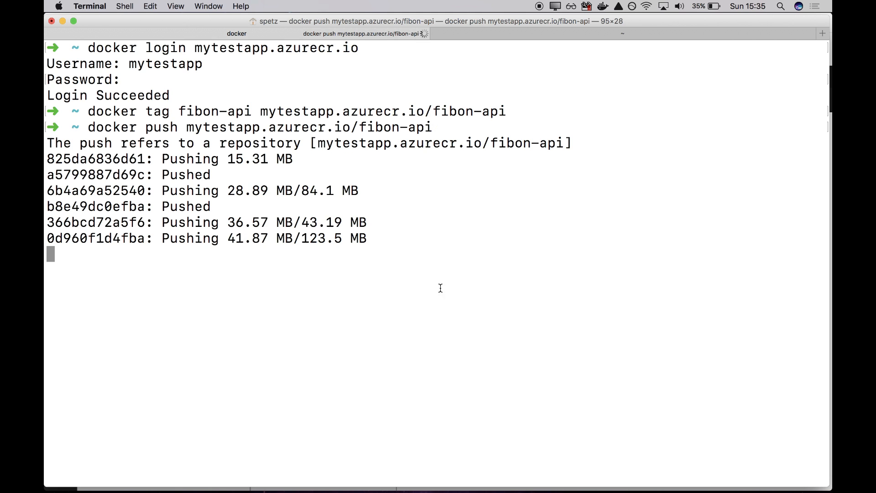
mouse_move(254, 468)
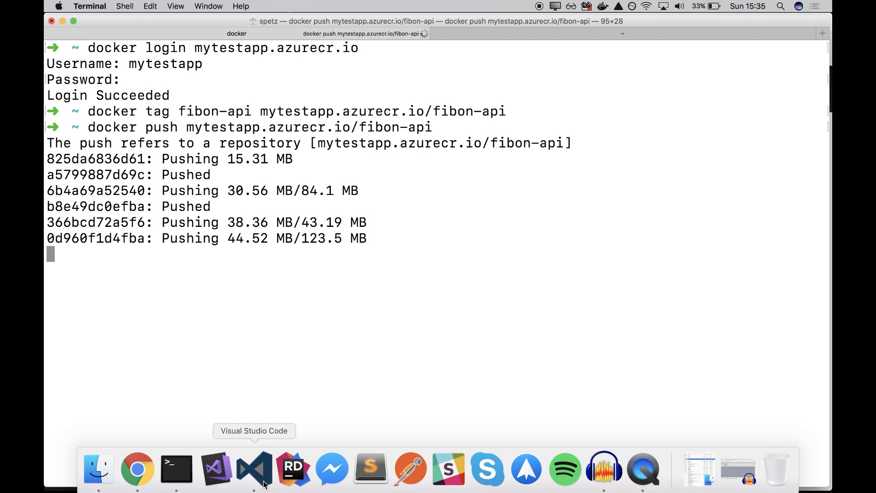
Step: Show docker-publish-ci.sh in VS Code with its registry login, build, tag and push commands
left_click(253, 467)
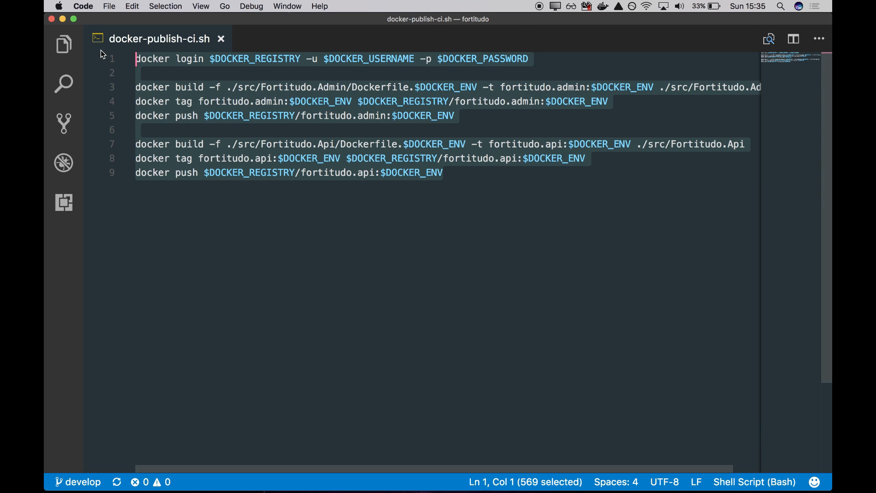
mouse_move(317, 295)
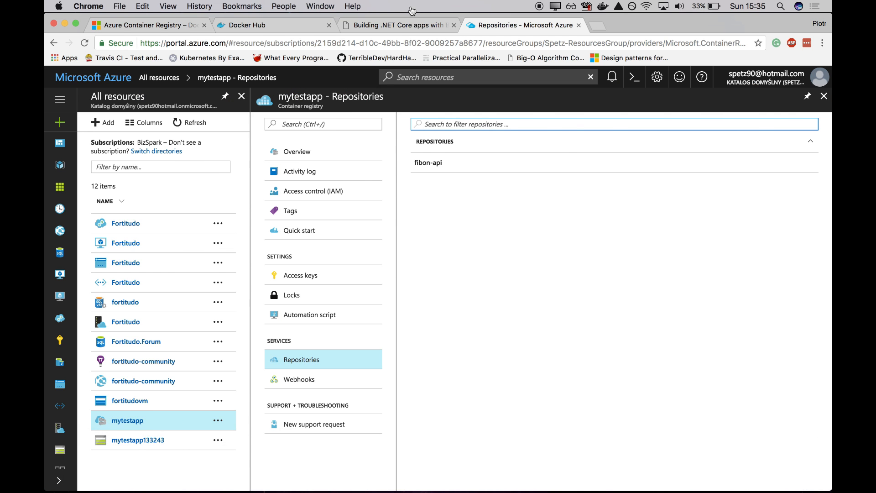
left_click(397, 25)
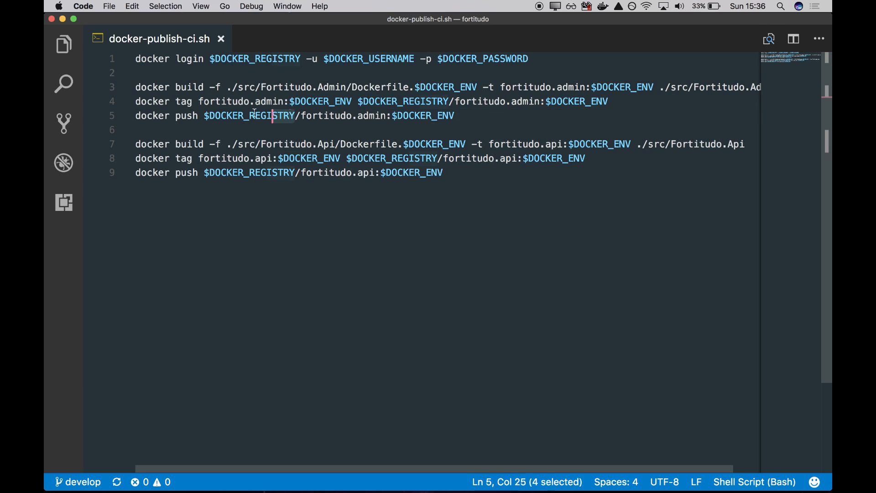
left_click(137, 73)
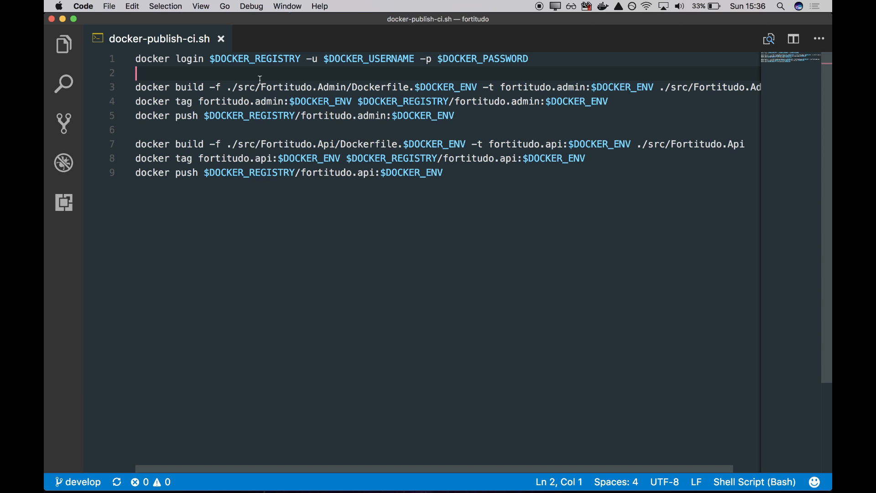
mouse_move(256, 276)
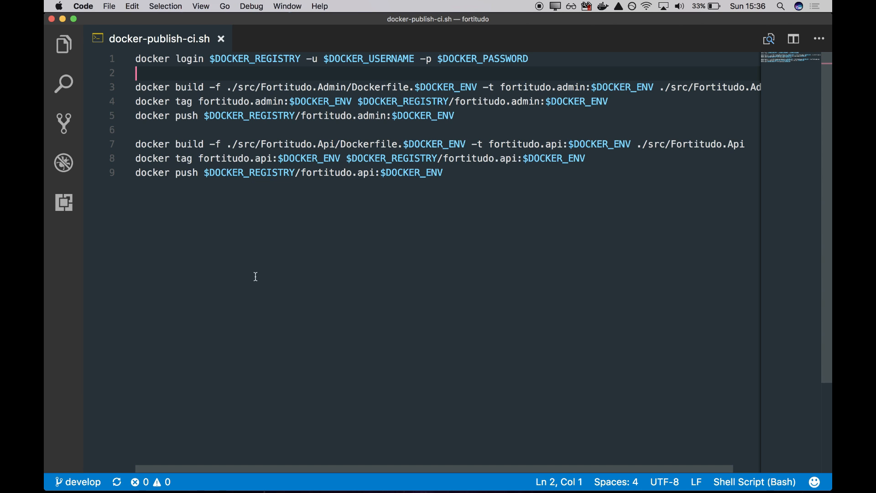
mouse_move(138, 467)
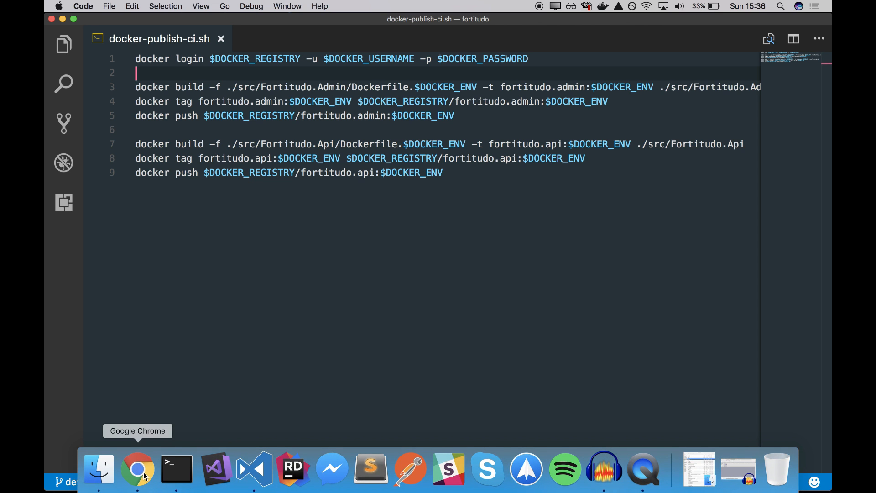
Step: Bring Chrome forward on the Azure Container Registry product page
left_click(138, 468)
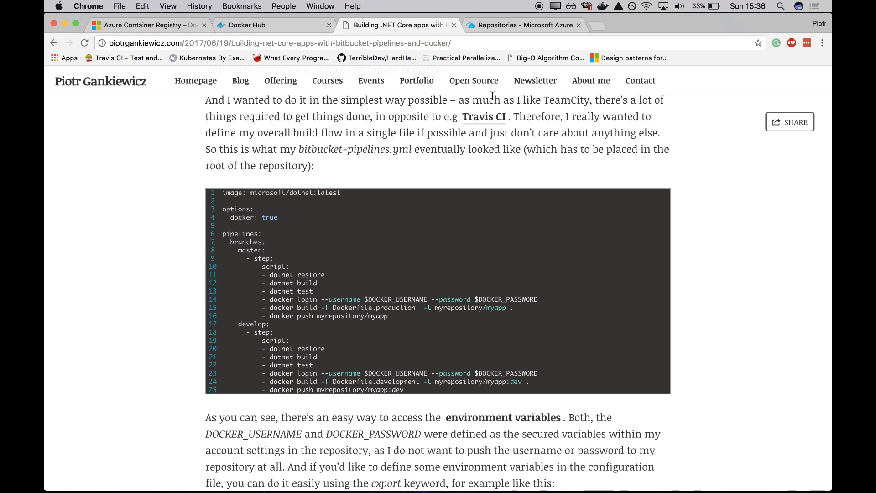
left_click(148, 24)
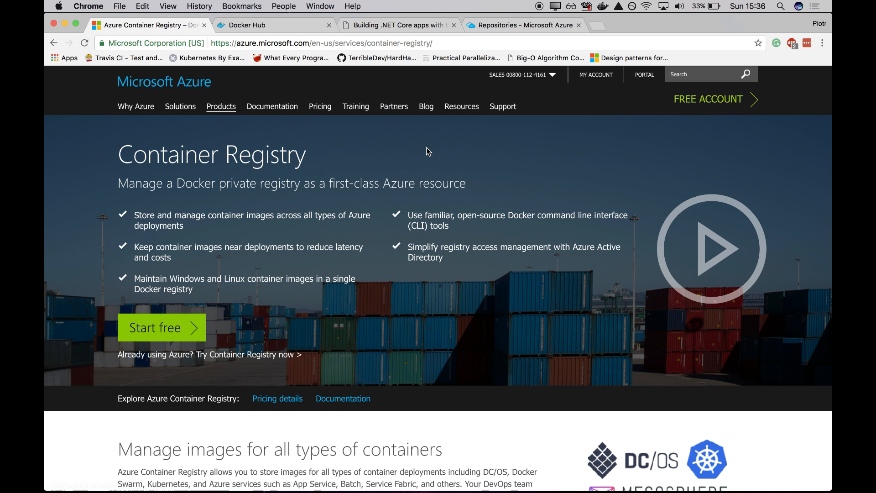
mouse_move(346, 168)
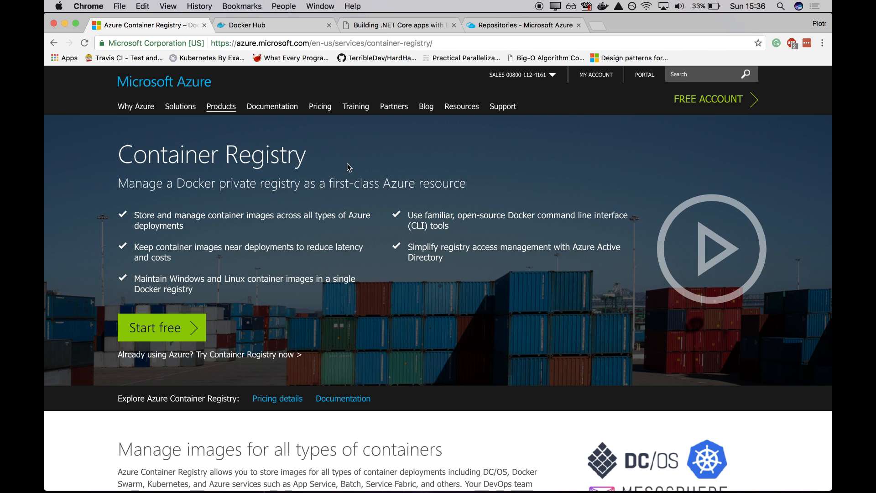
mouse_move(387, 165)
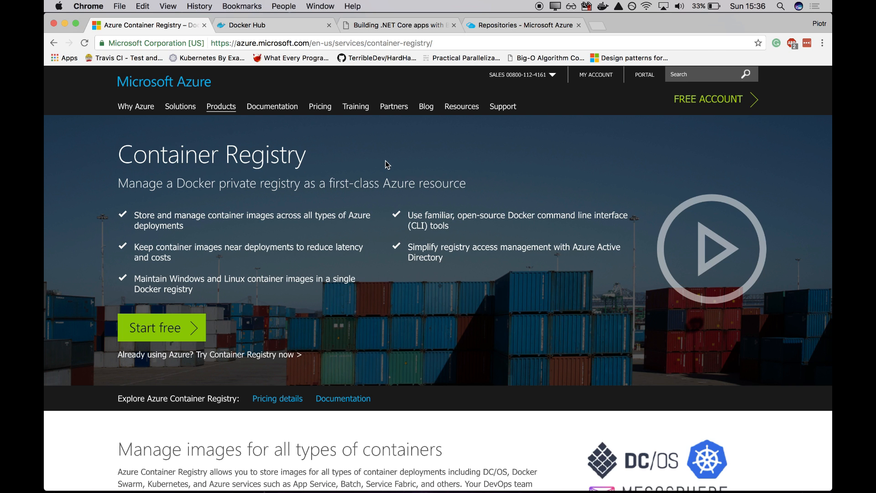